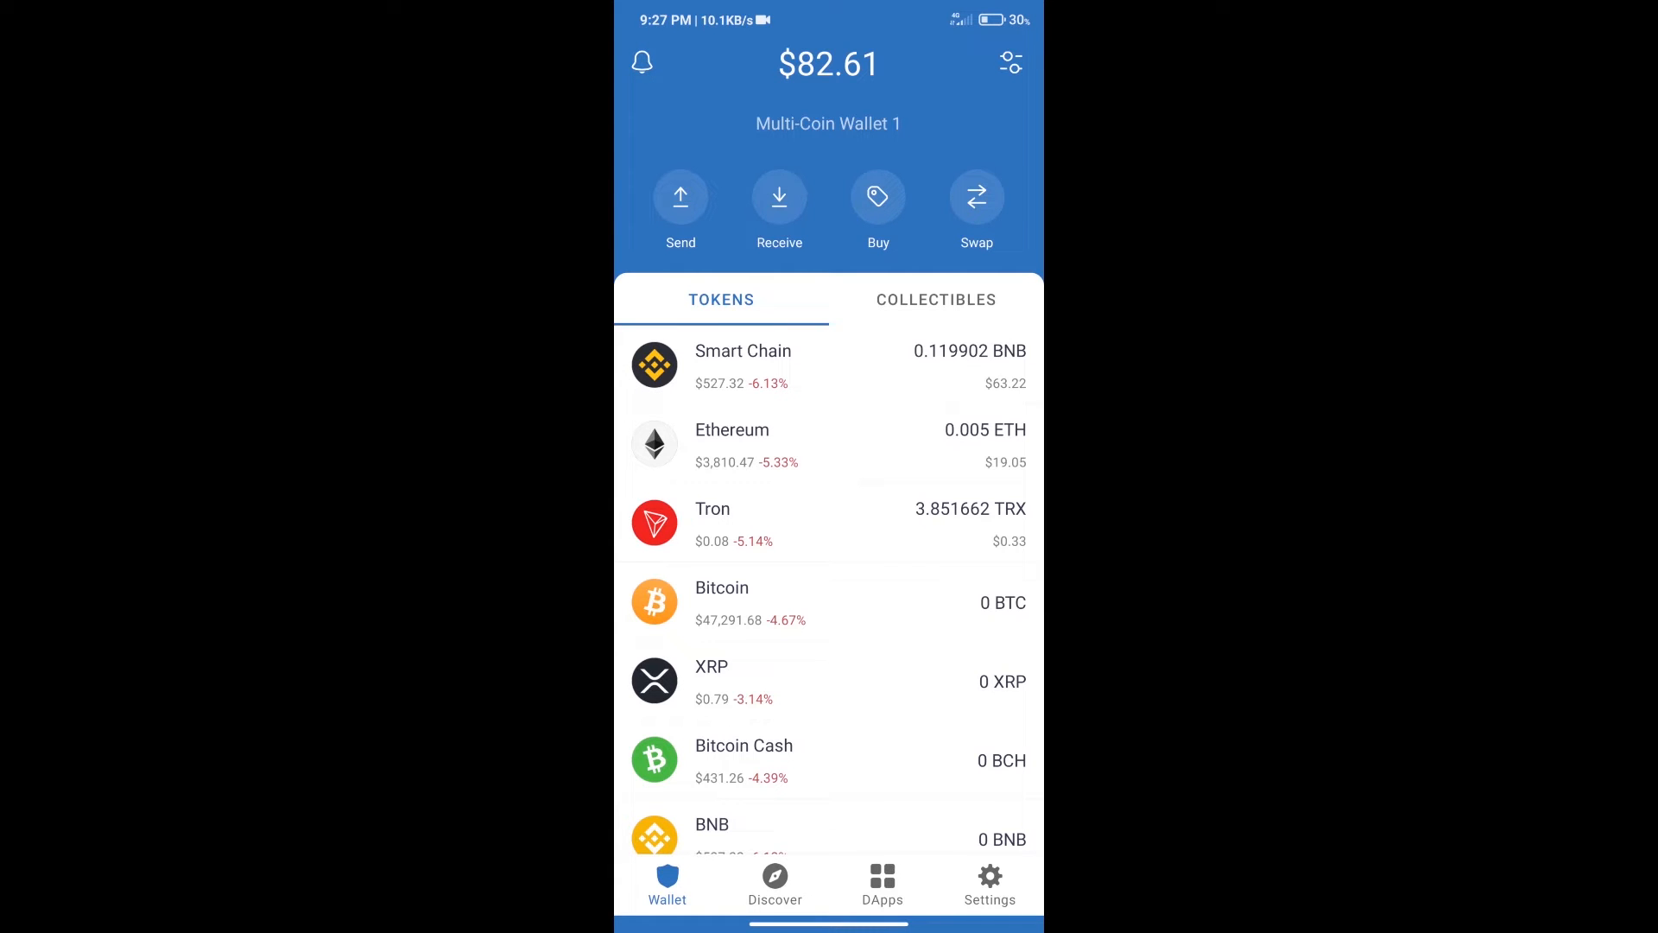
Start a BNB purchase through the wallet's buy search, then back out of it.
left_click(877, 197)
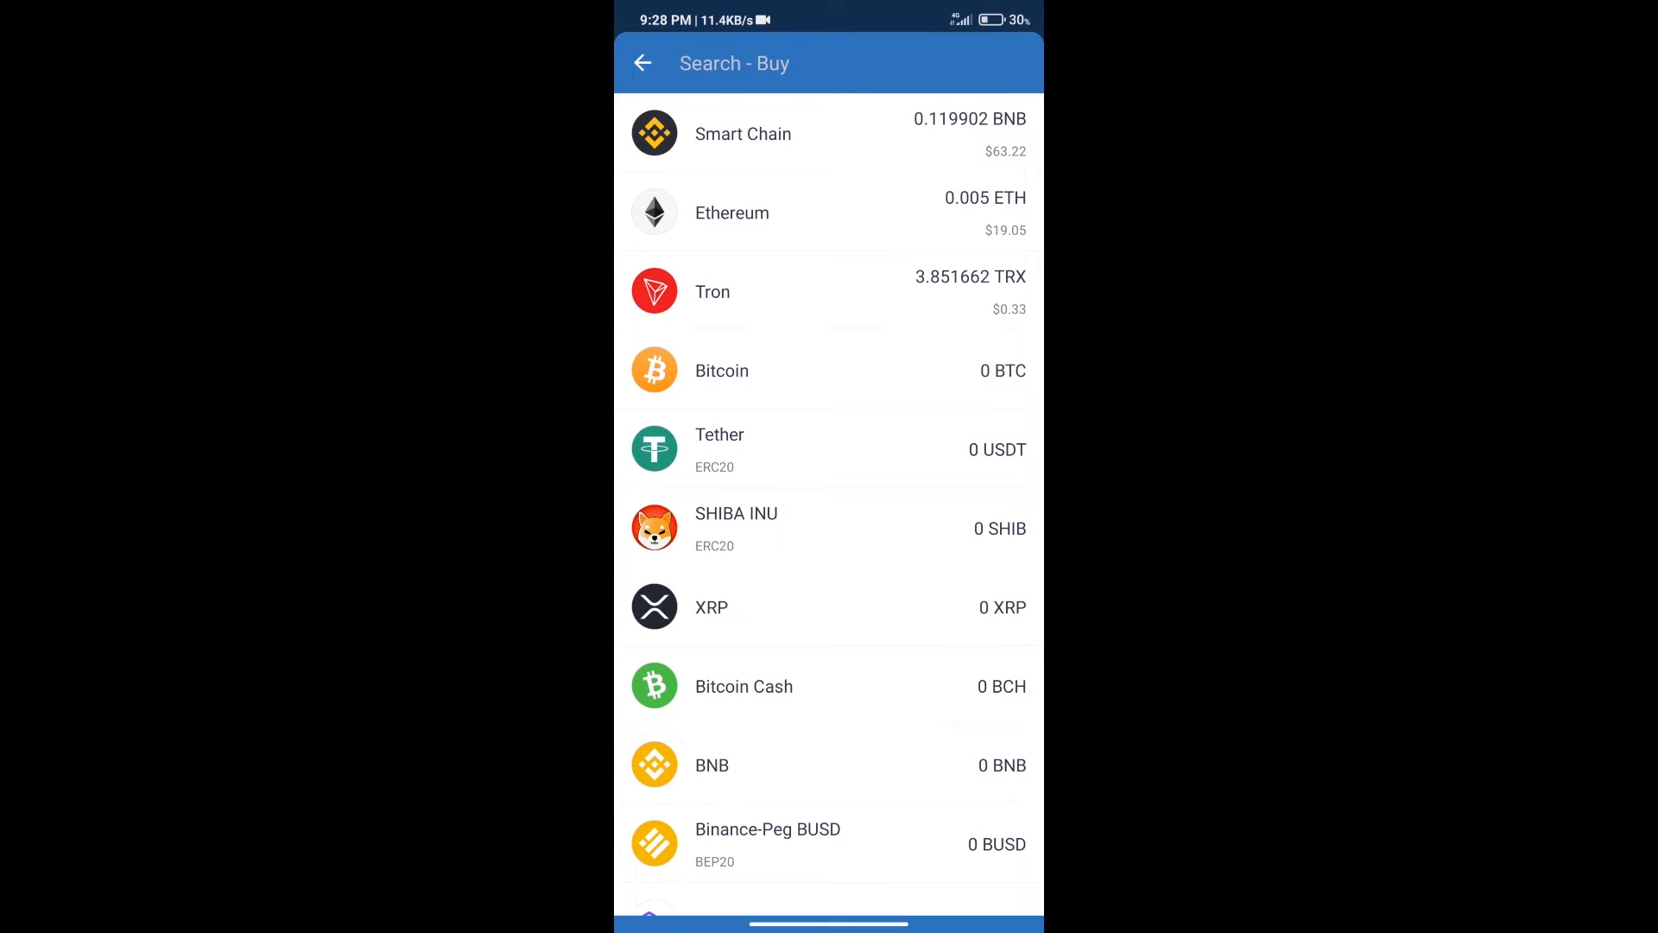
type("bn")
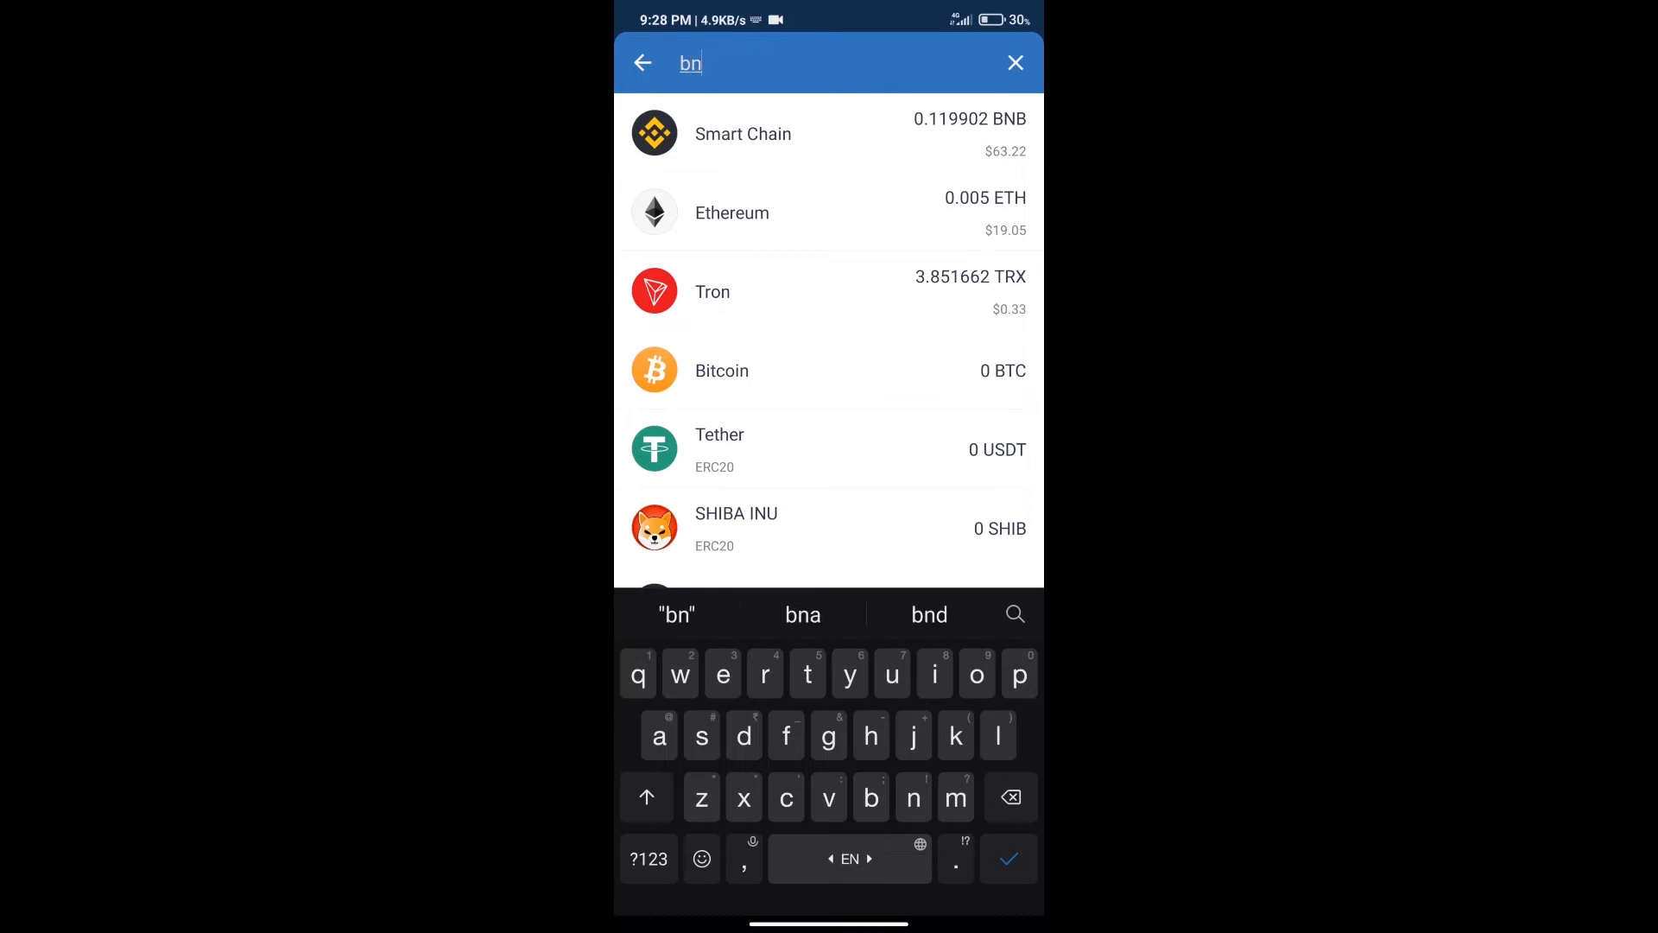
type("b")
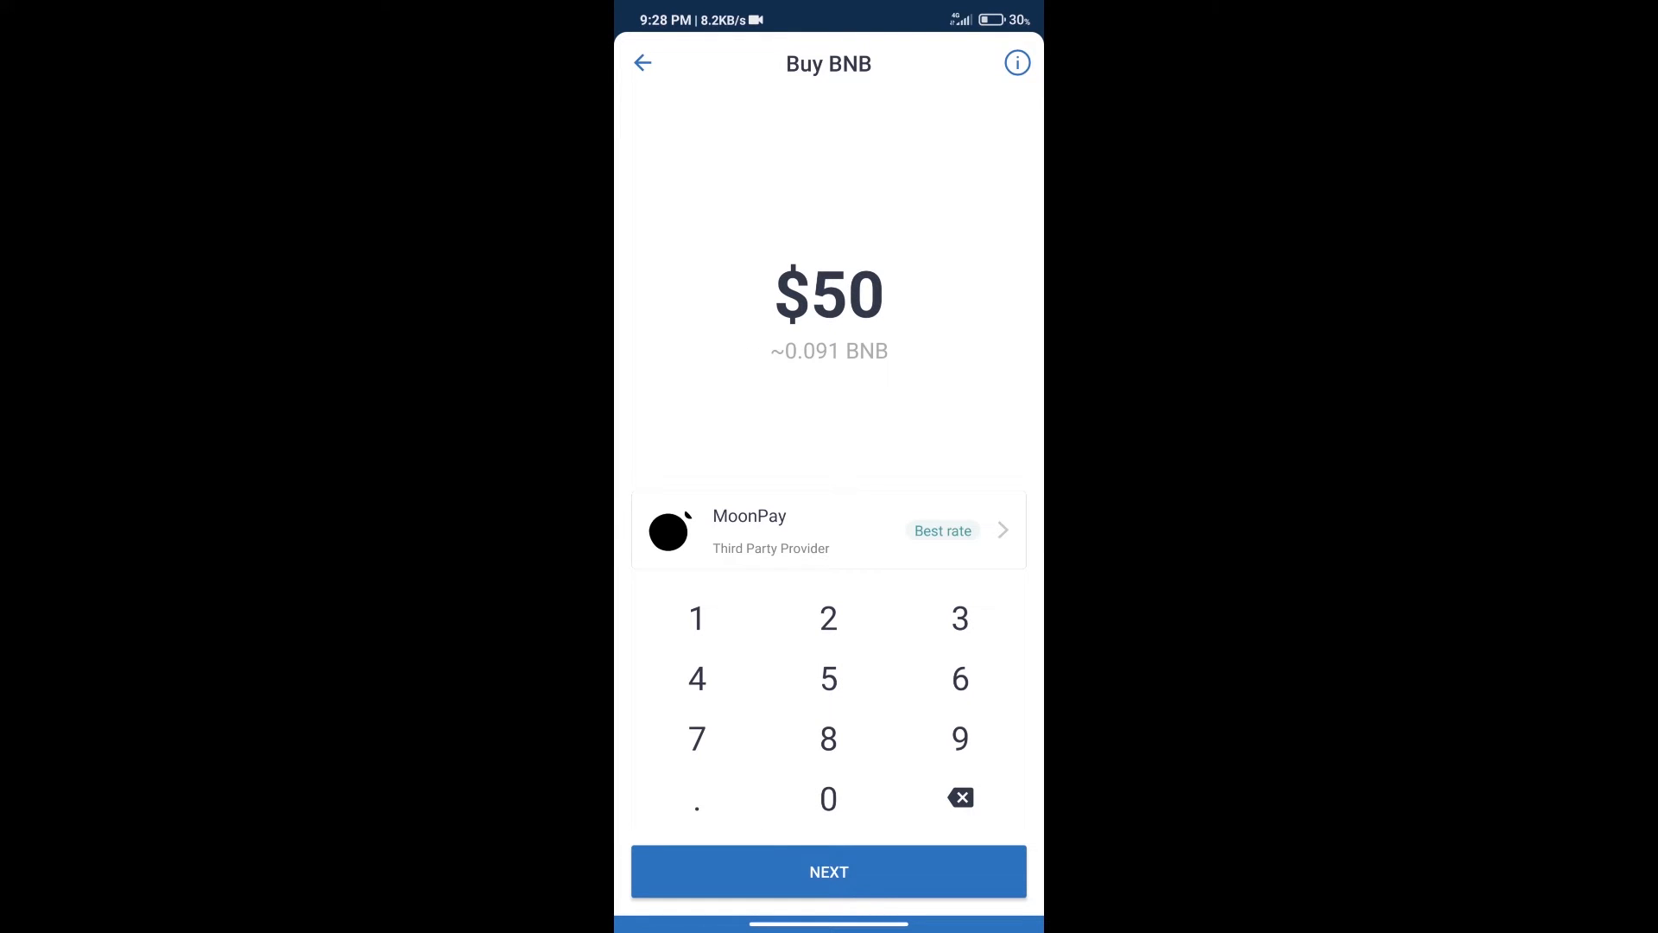
left_click(643, 64)
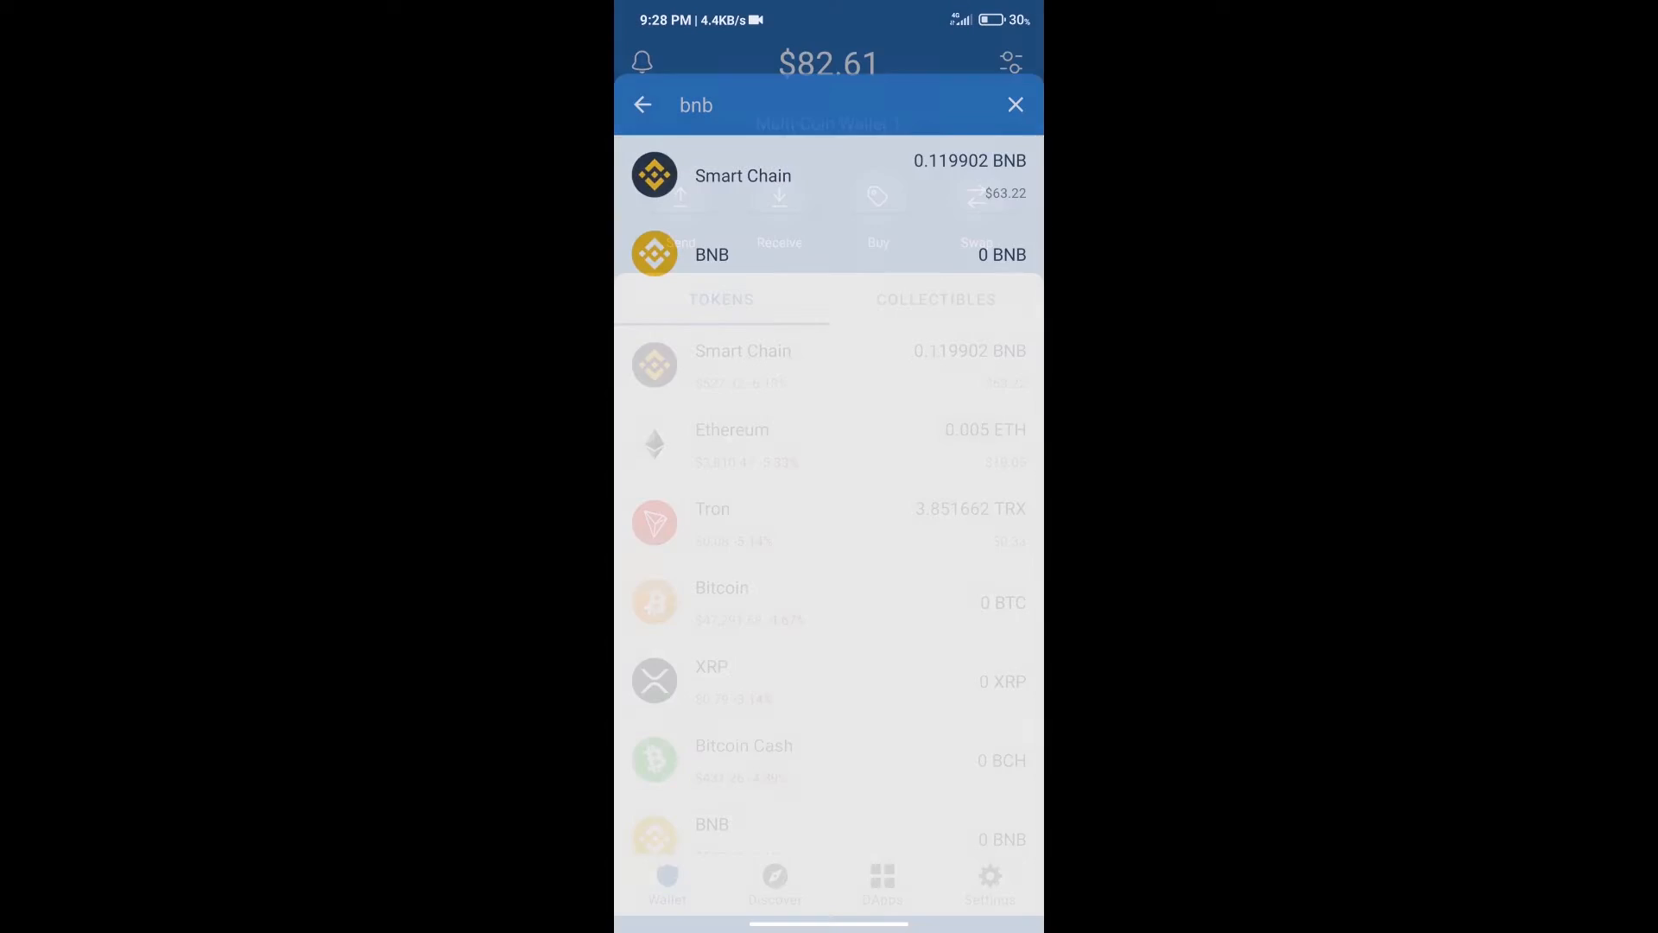
Return home and launch PancakeSwap from the DApps tab's Popular list.
left_click(1013, 106)
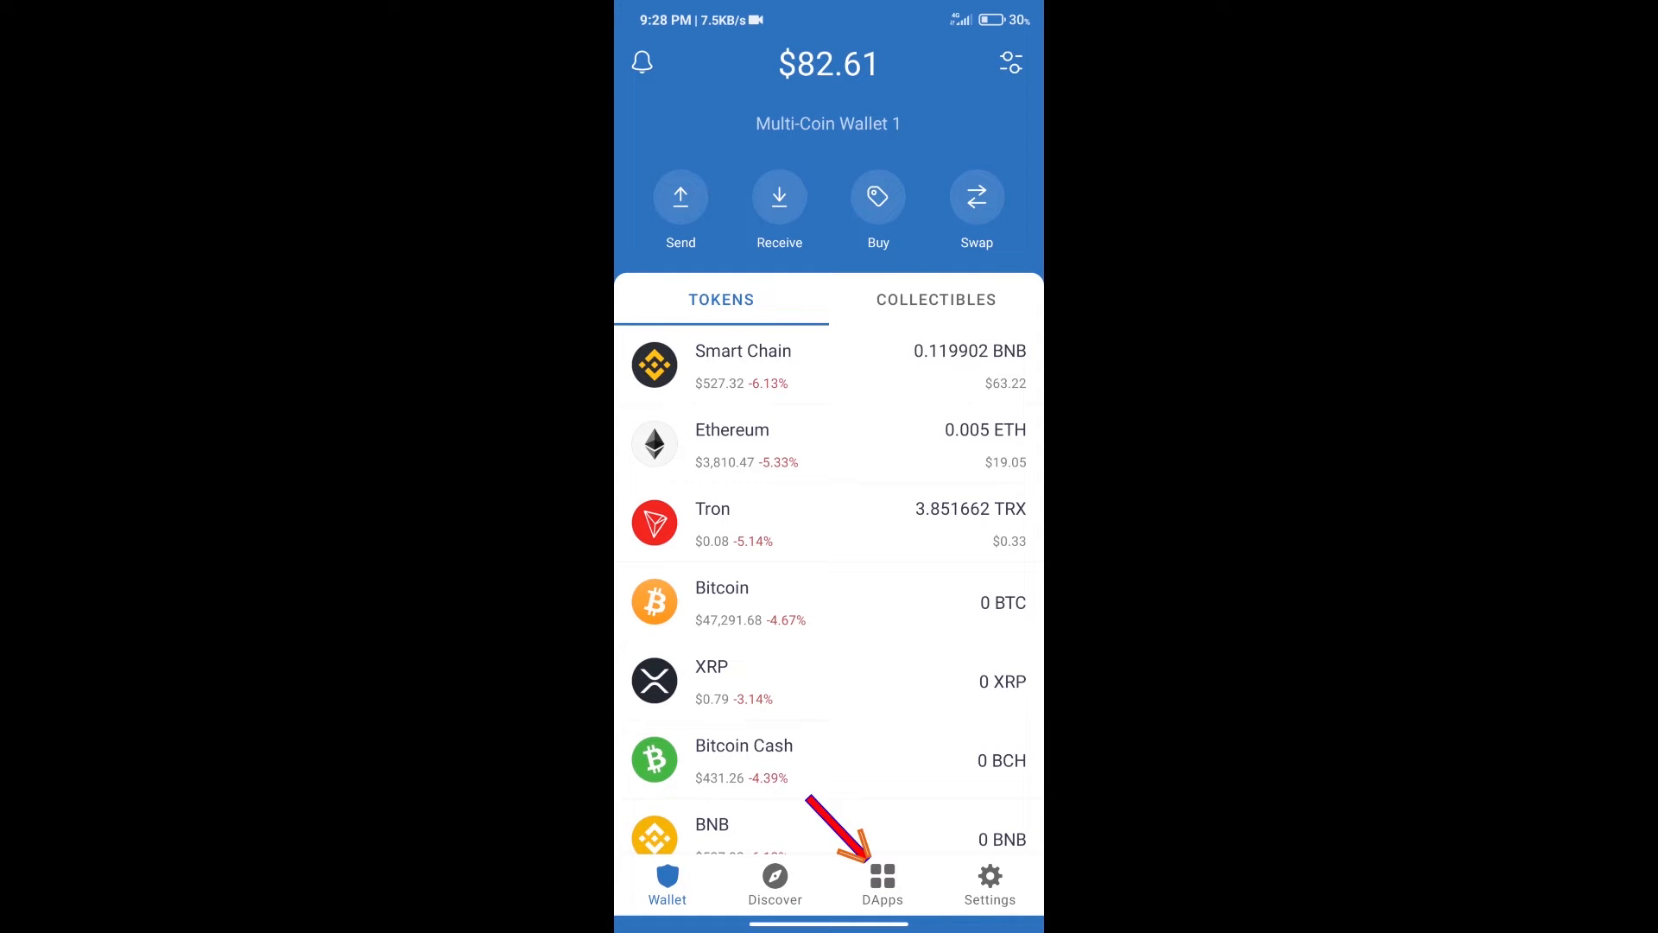
left_click(881, 875)
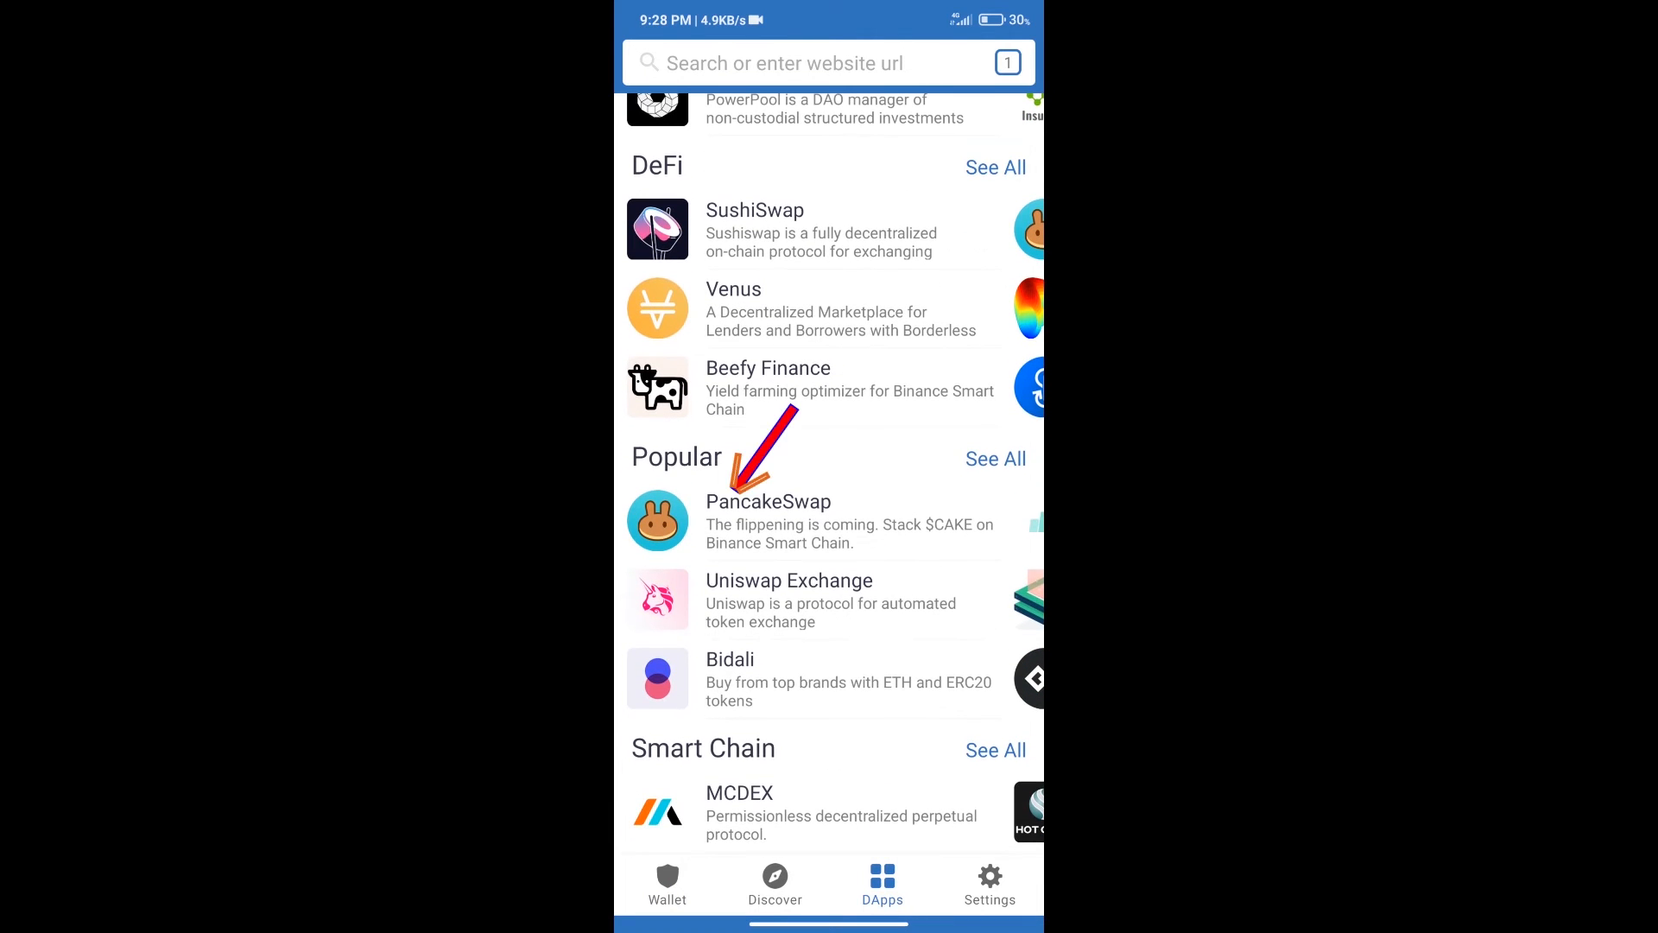
left_click(769, 518)
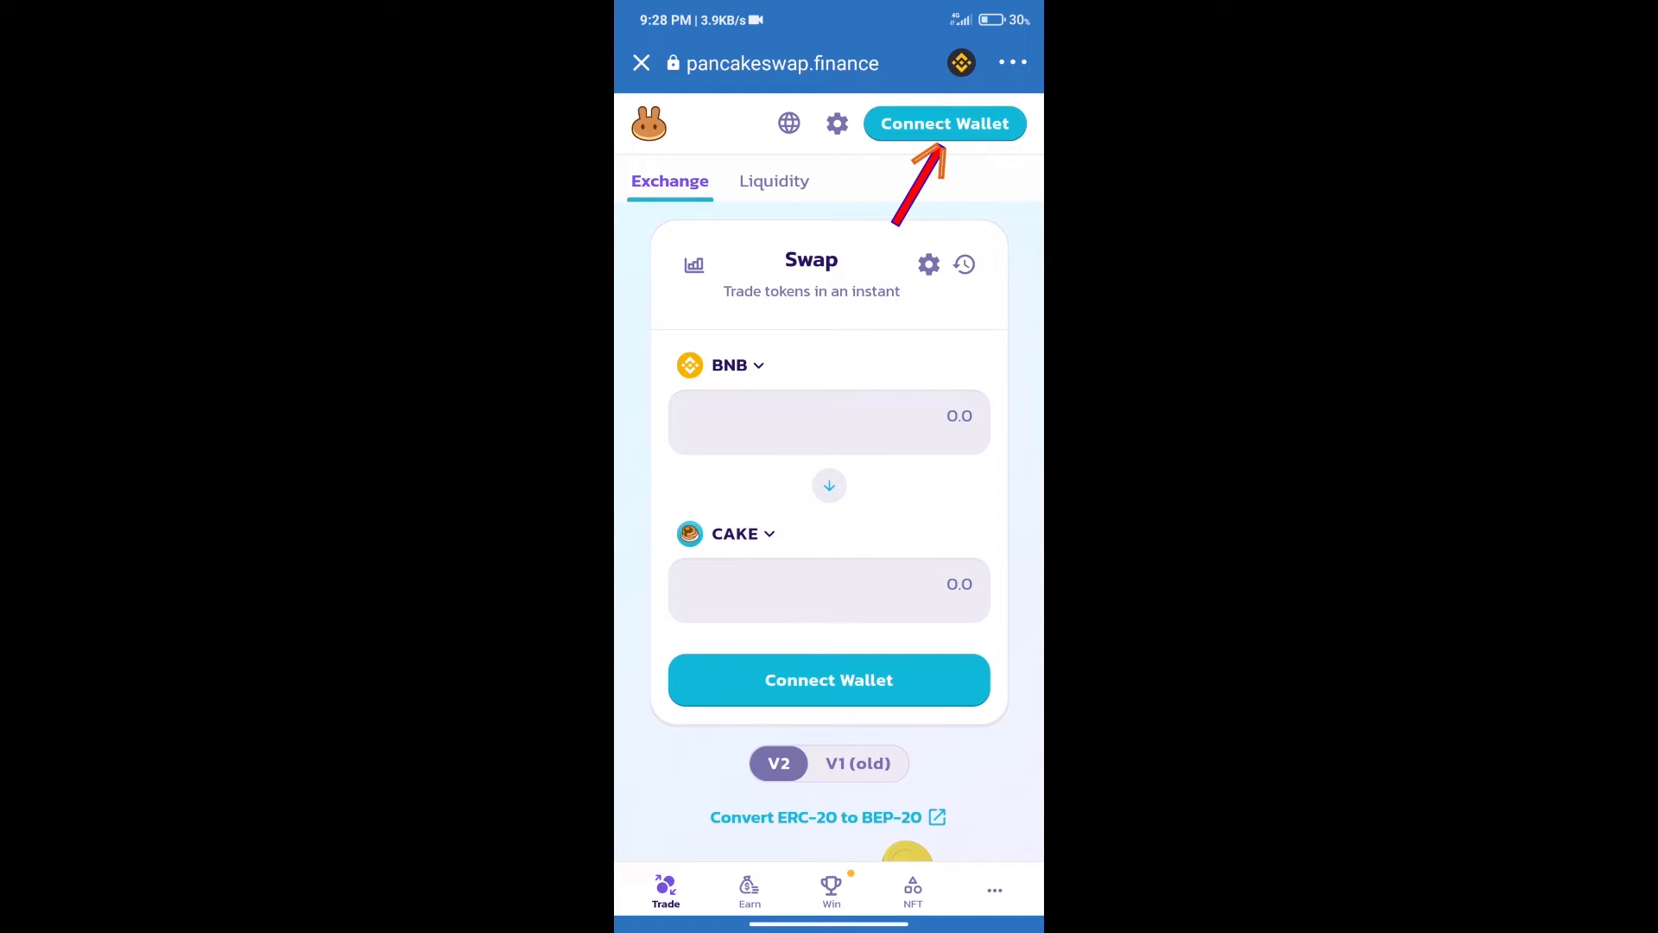
Connect Trust Wallet to PancakeSwap and bring up the output-token selector.
left_click(943, 124)
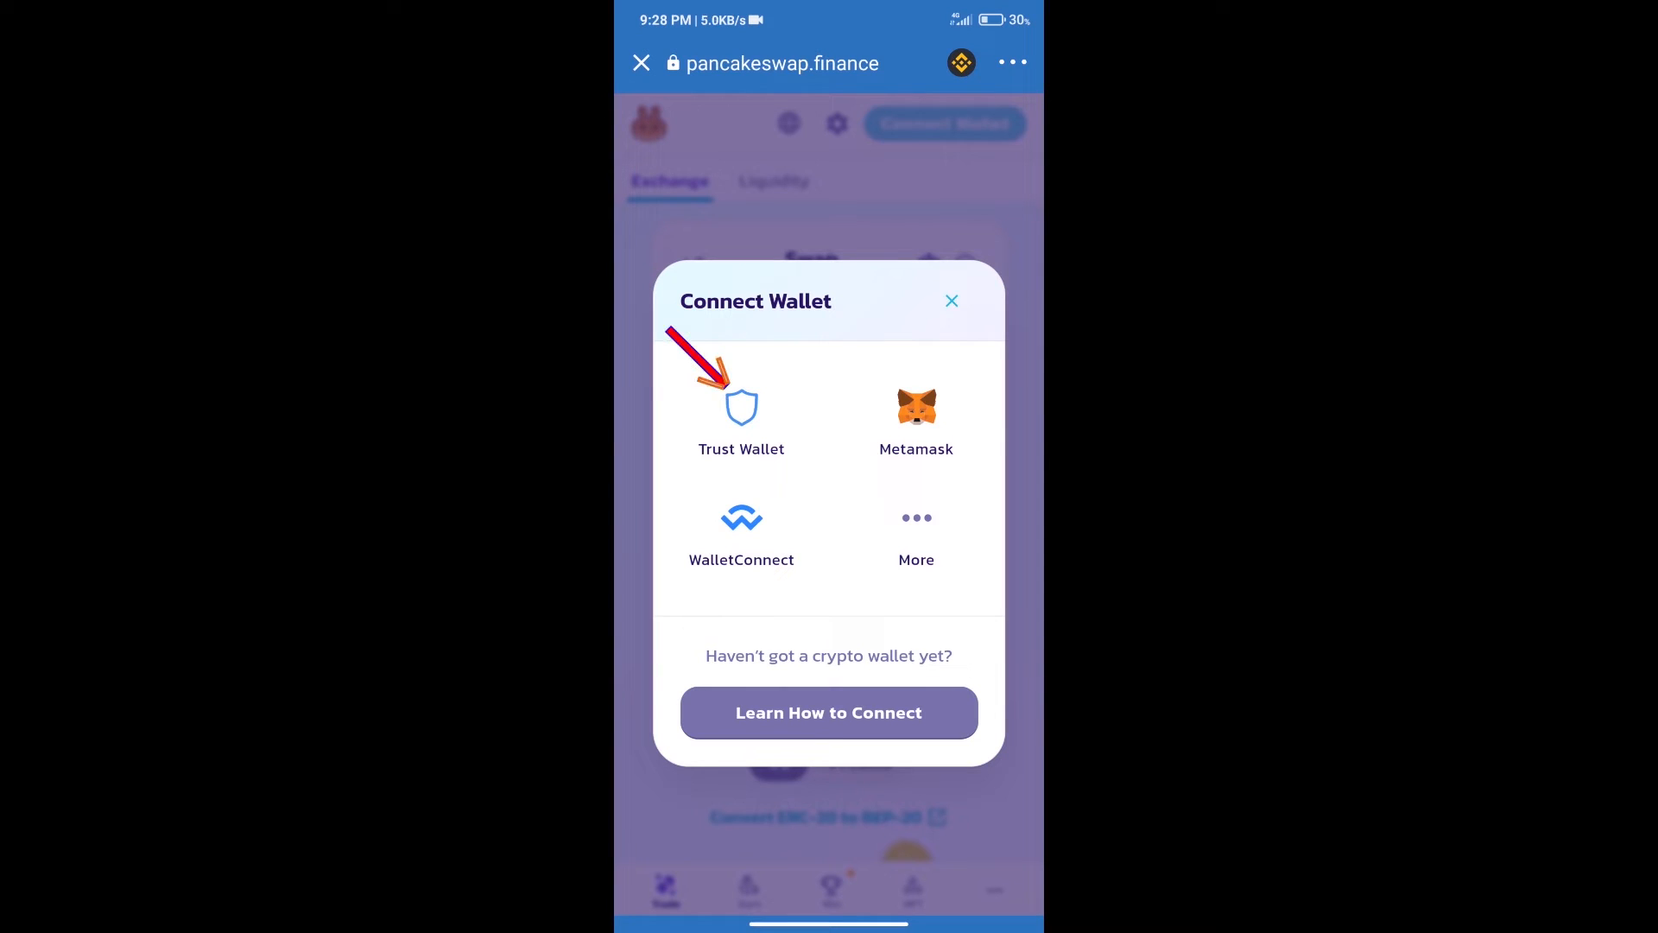
left_click(950, 300)
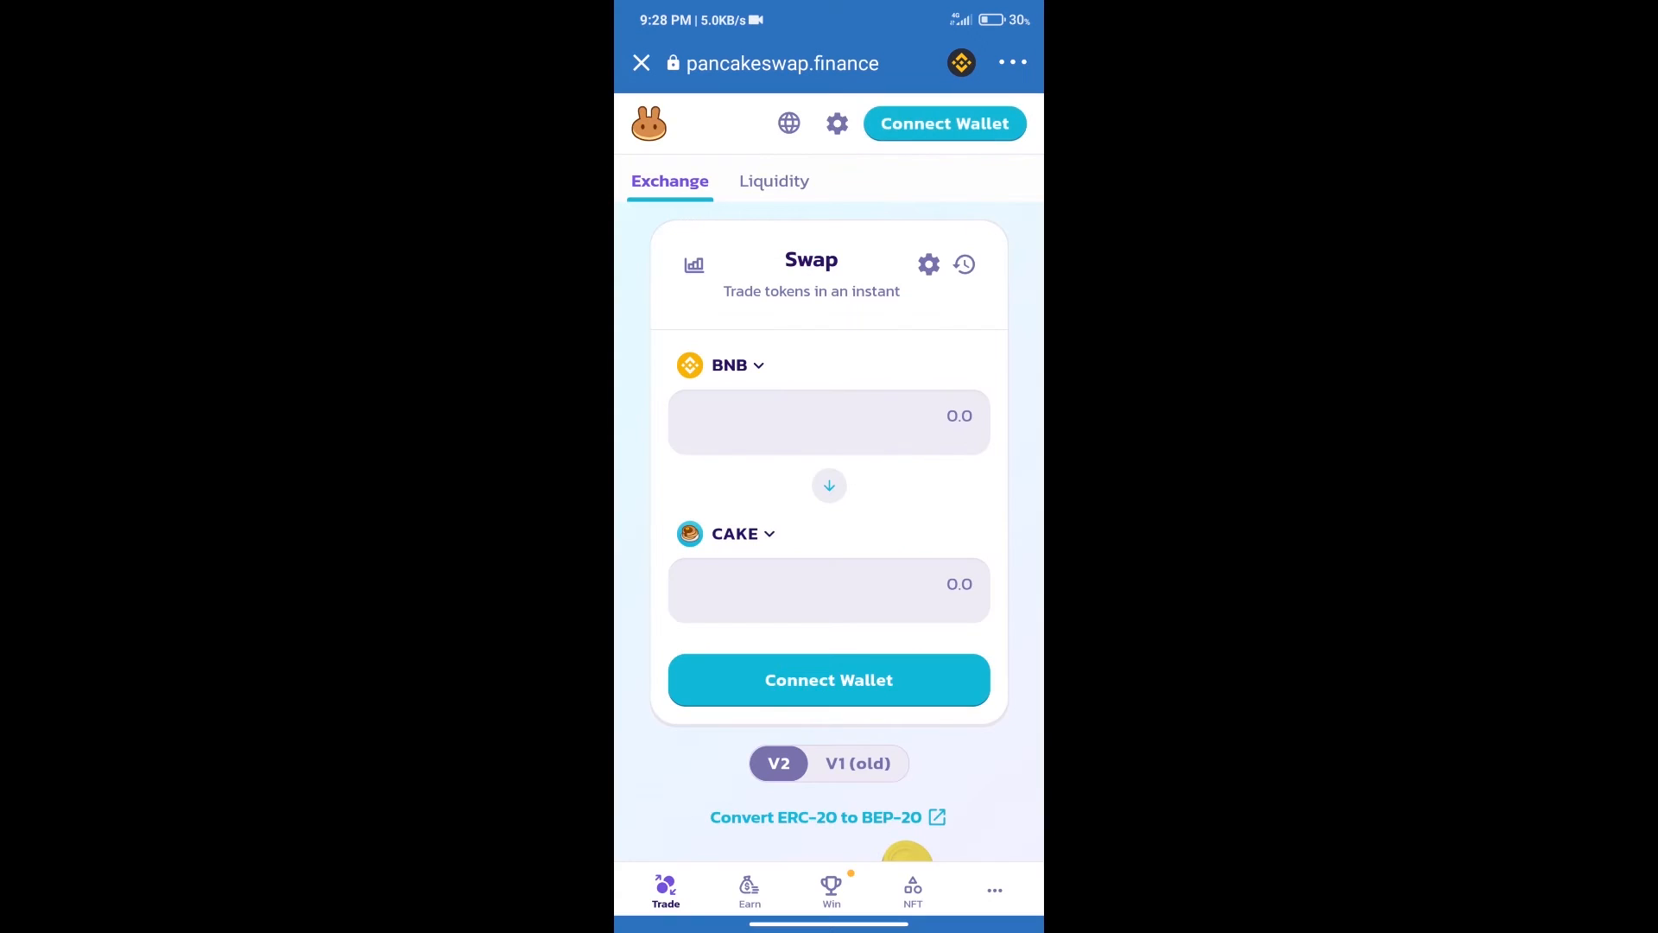
left_click(945, 123)
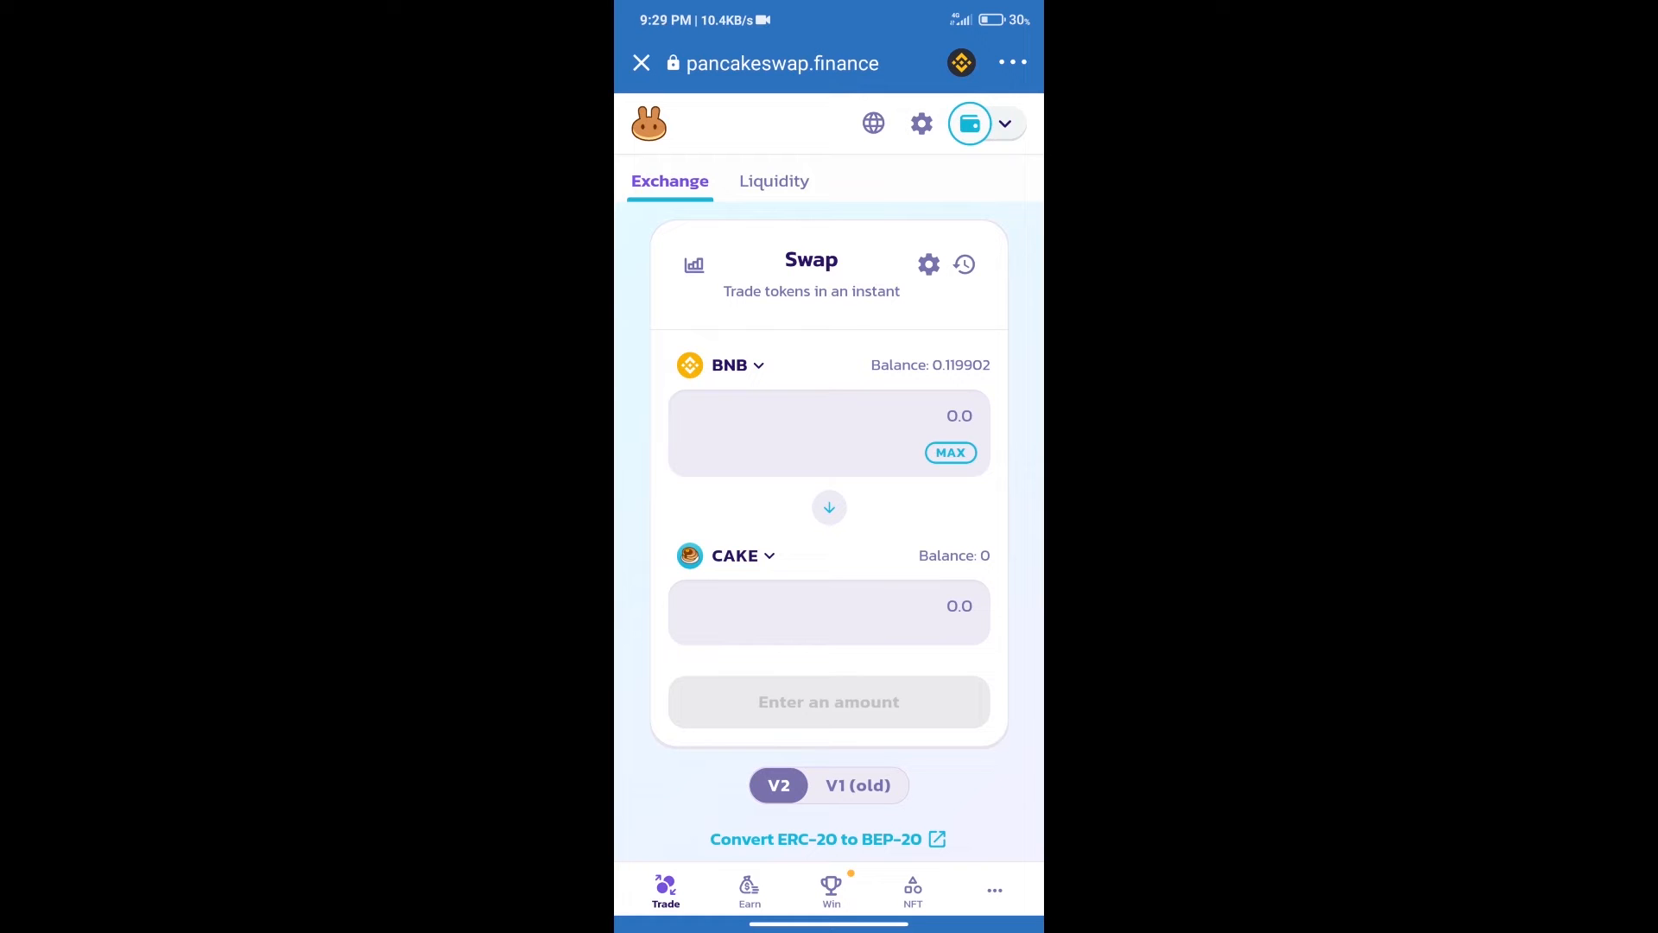
left_click(734, 555)
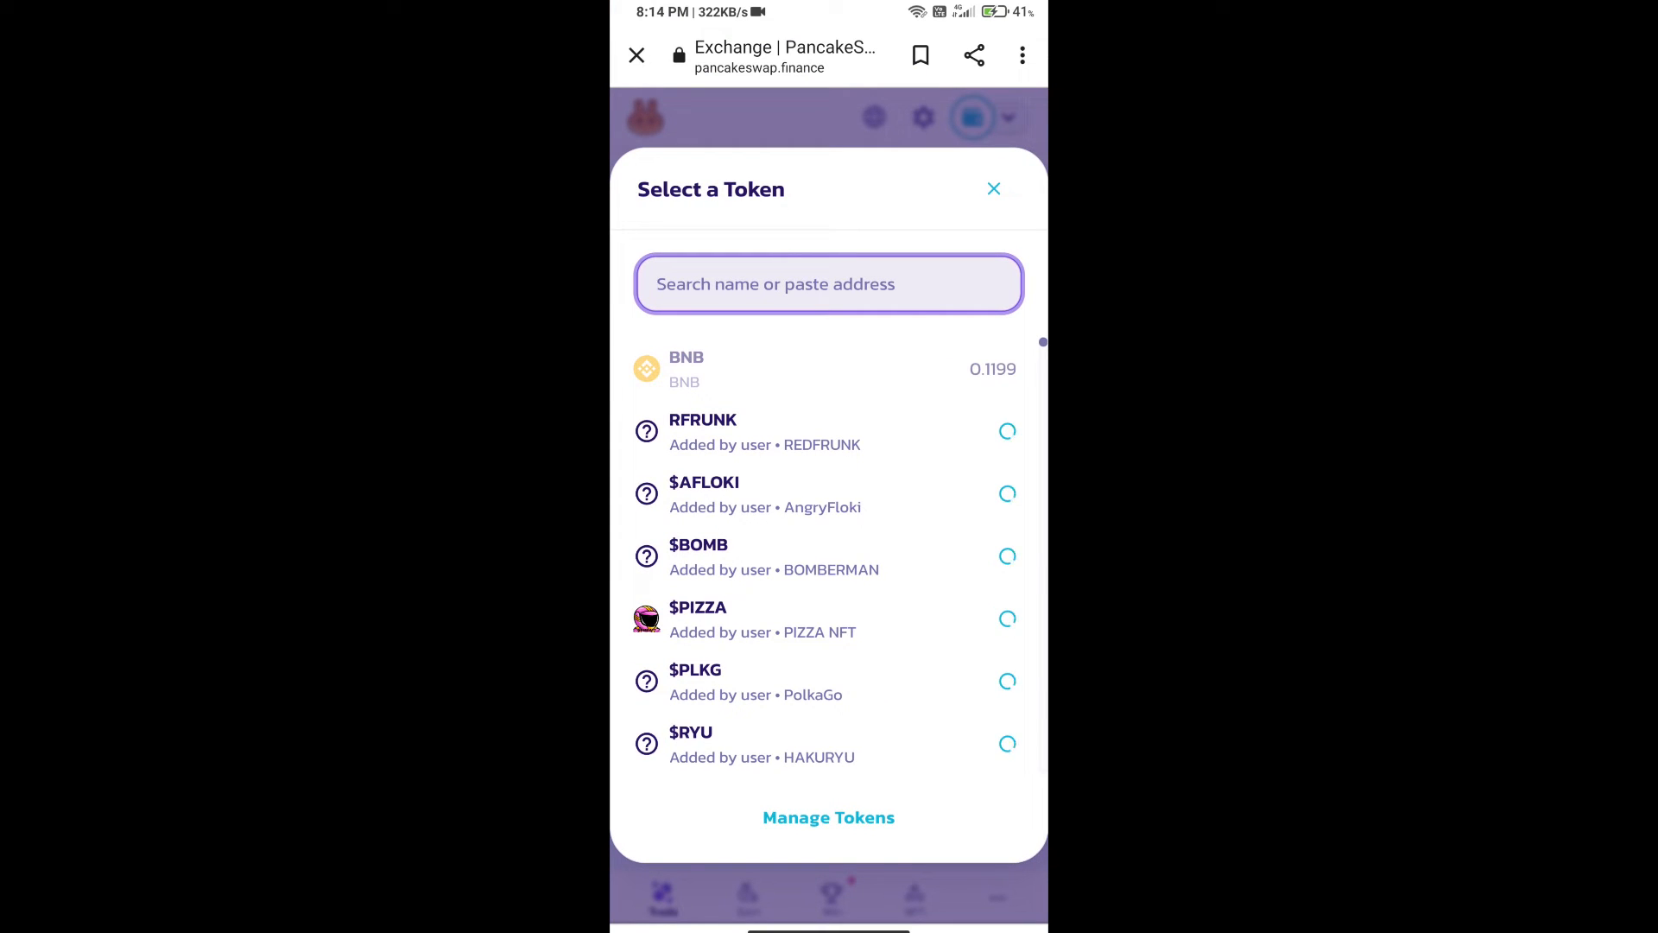
Import the unverified ERO token by pasting its contract address ending ...C87745FA6D.
left_click(828, 284)
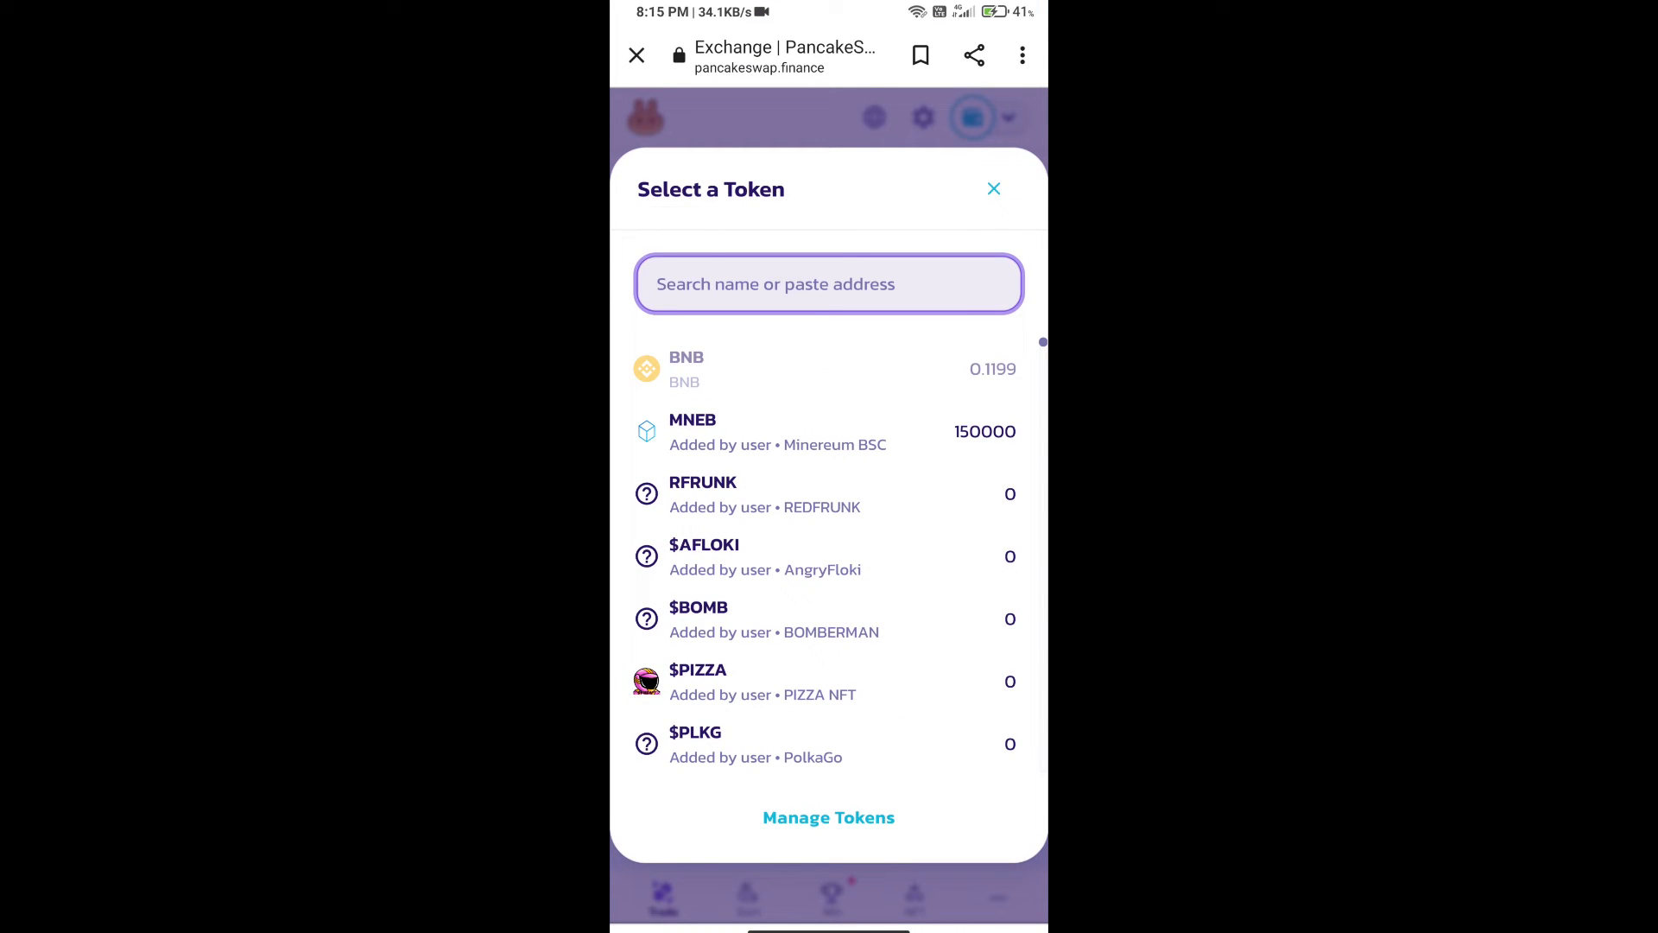
type("d249e6c68712dA6767f1077b28C87745FA6D")
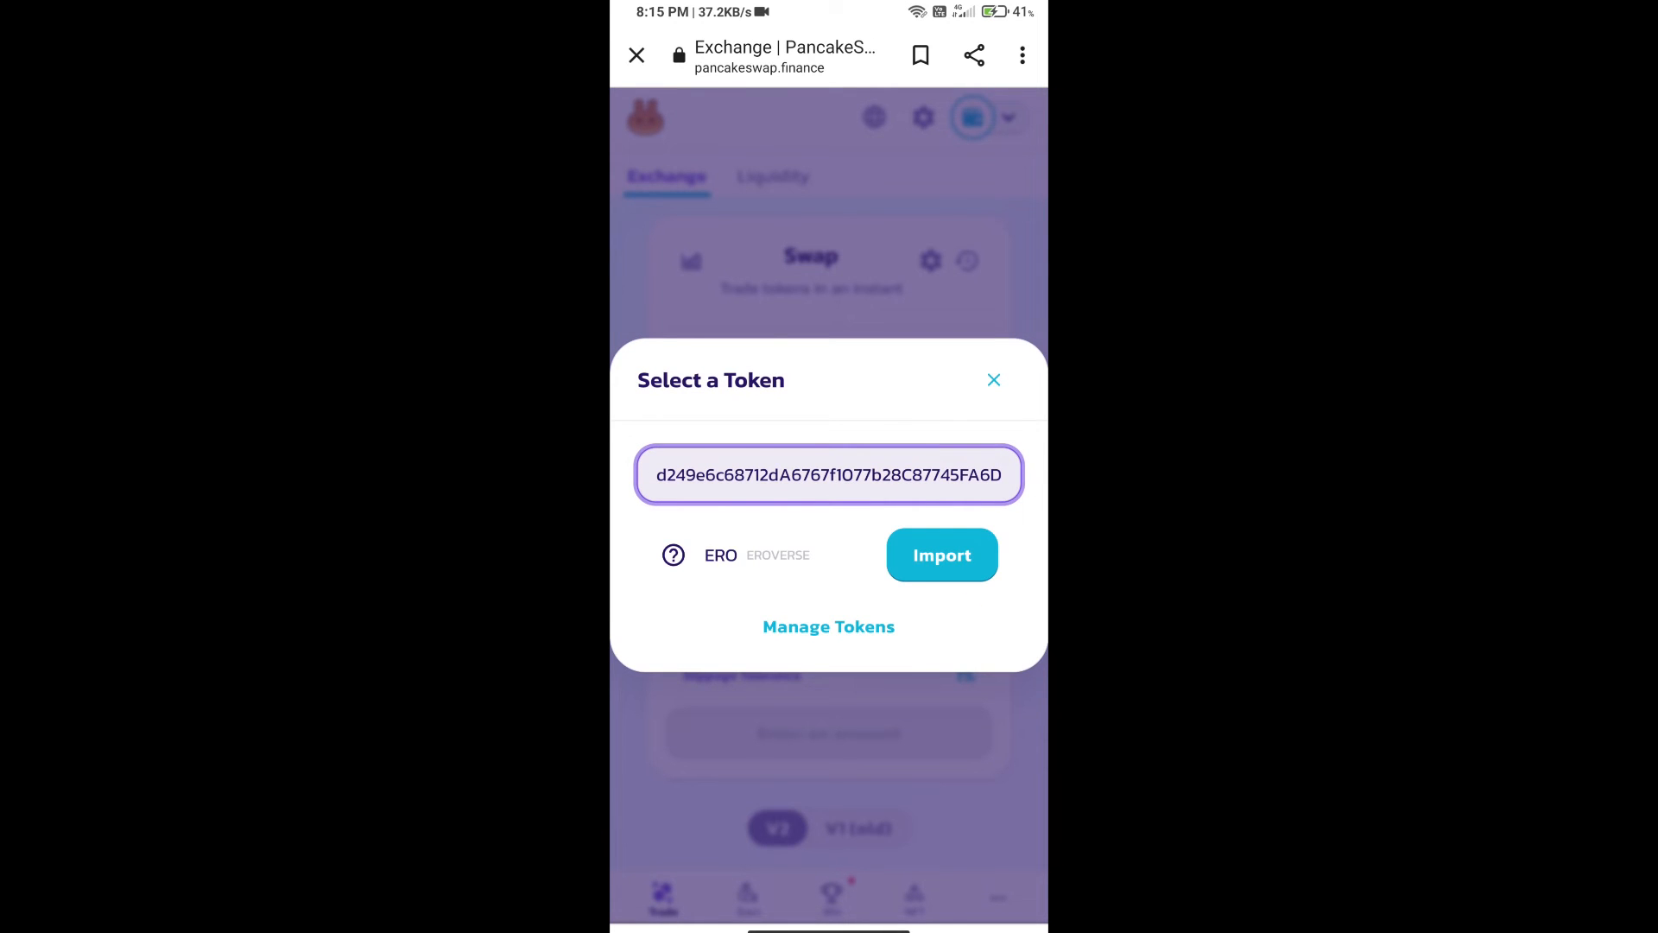
left_click(940, 554)
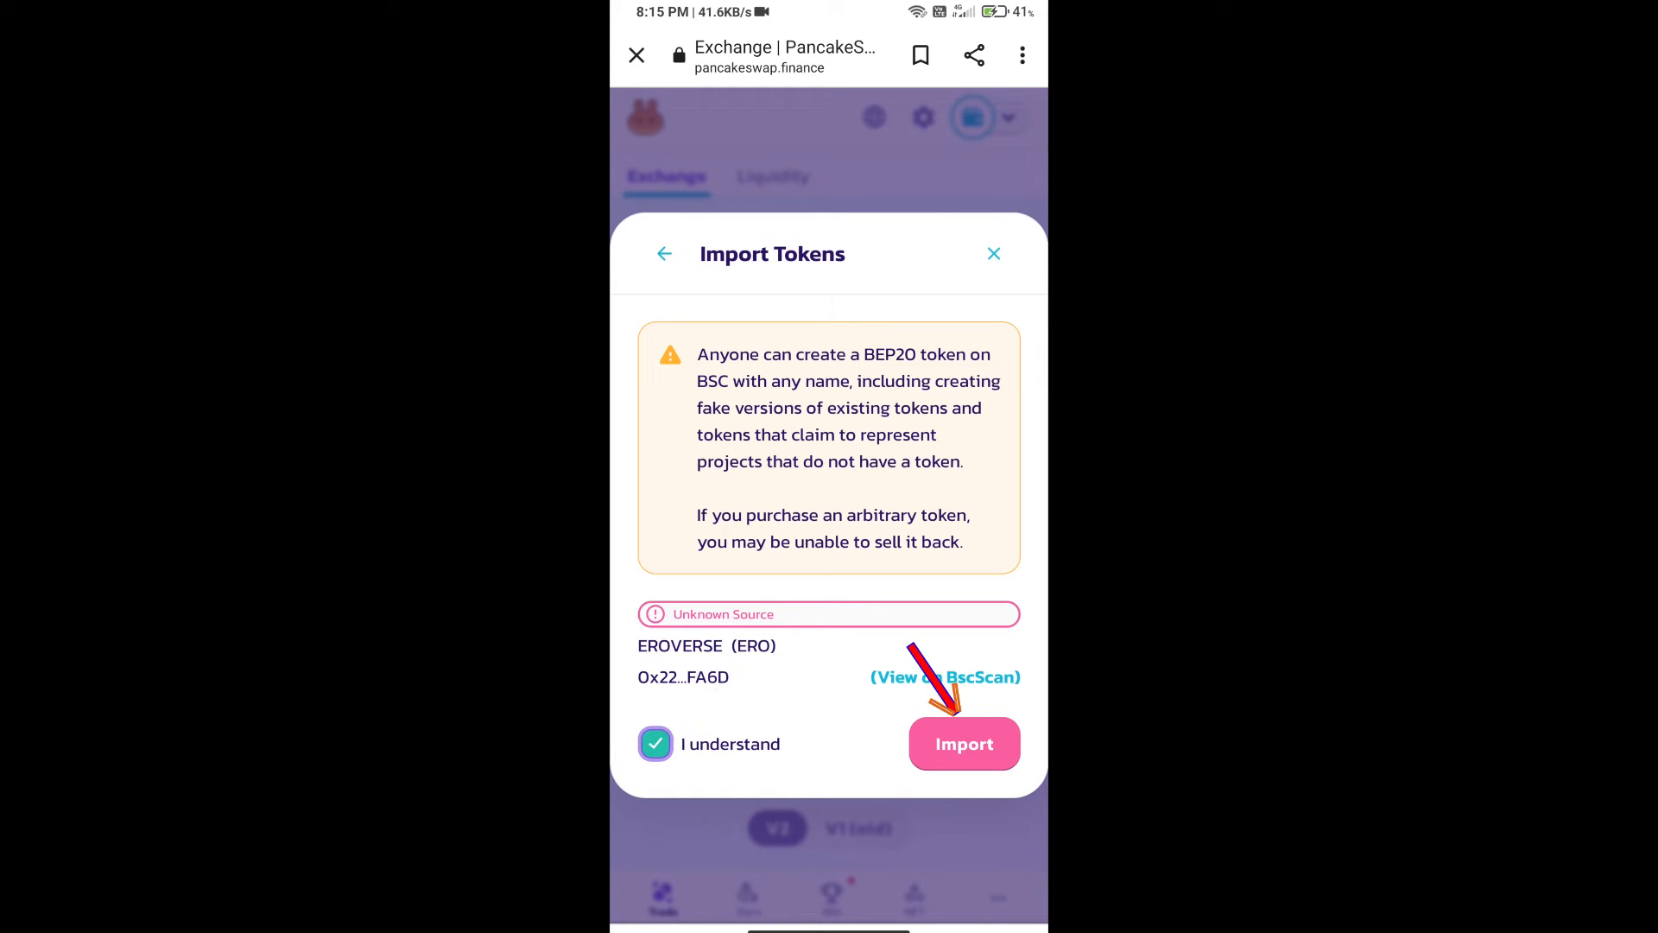
left_click(964, 743)
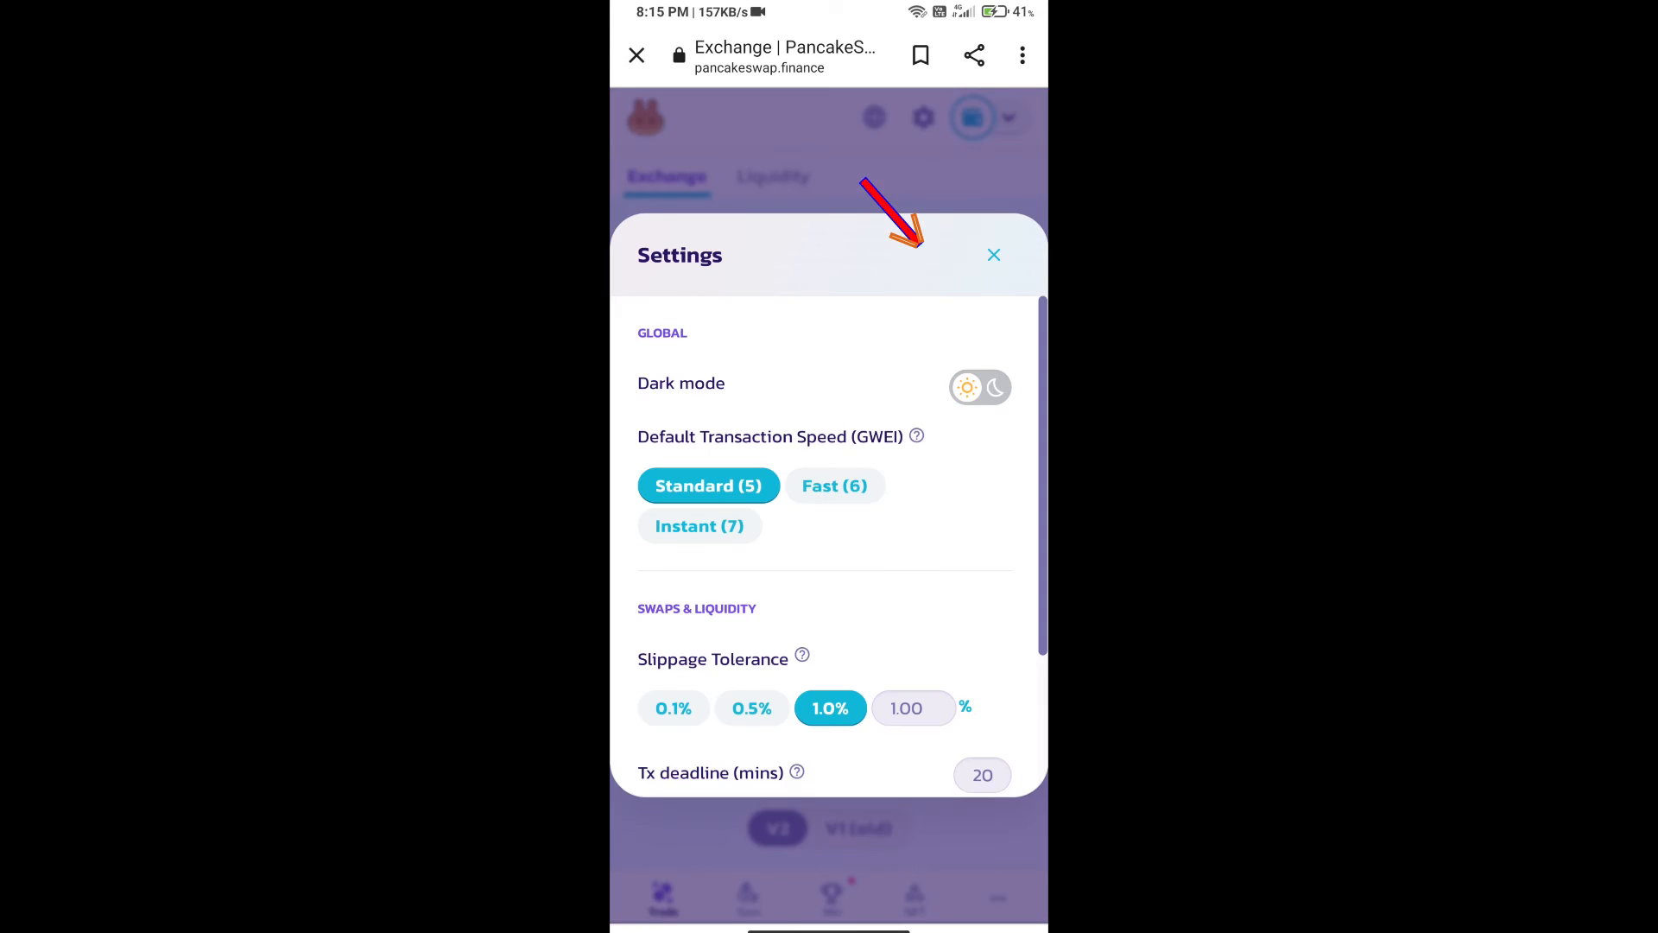
Enter a custom 9% slippage tolerance and keep it for the BNB-ERO swap.
left_click(906, 706)
type("9")
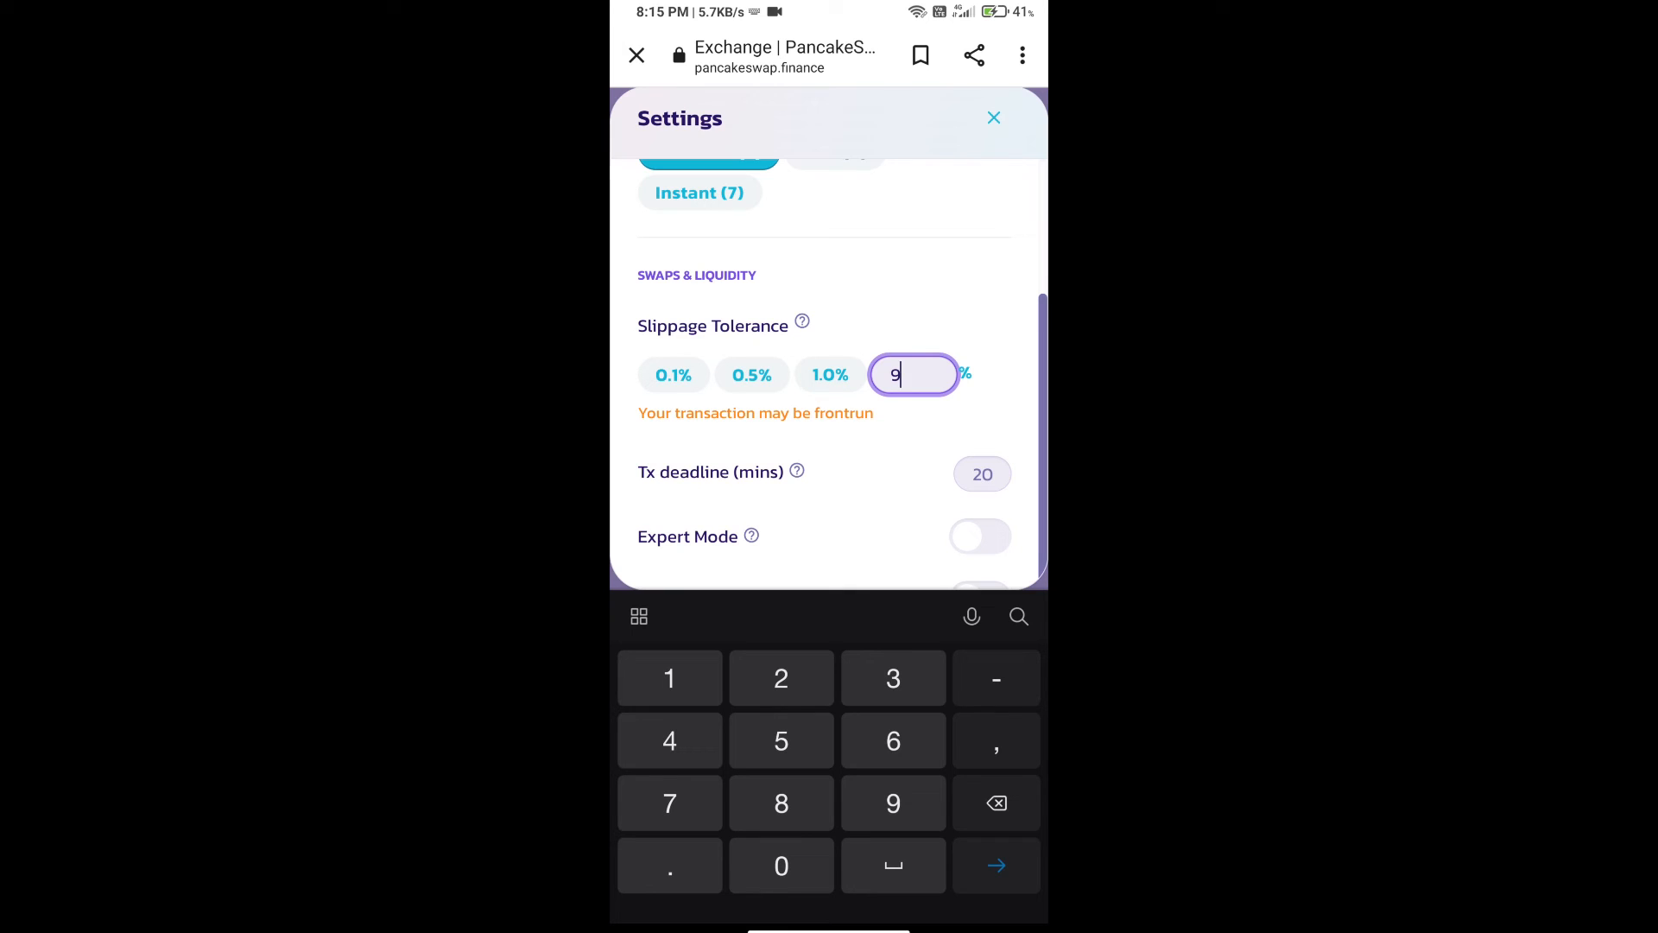
left_click(993, 118)
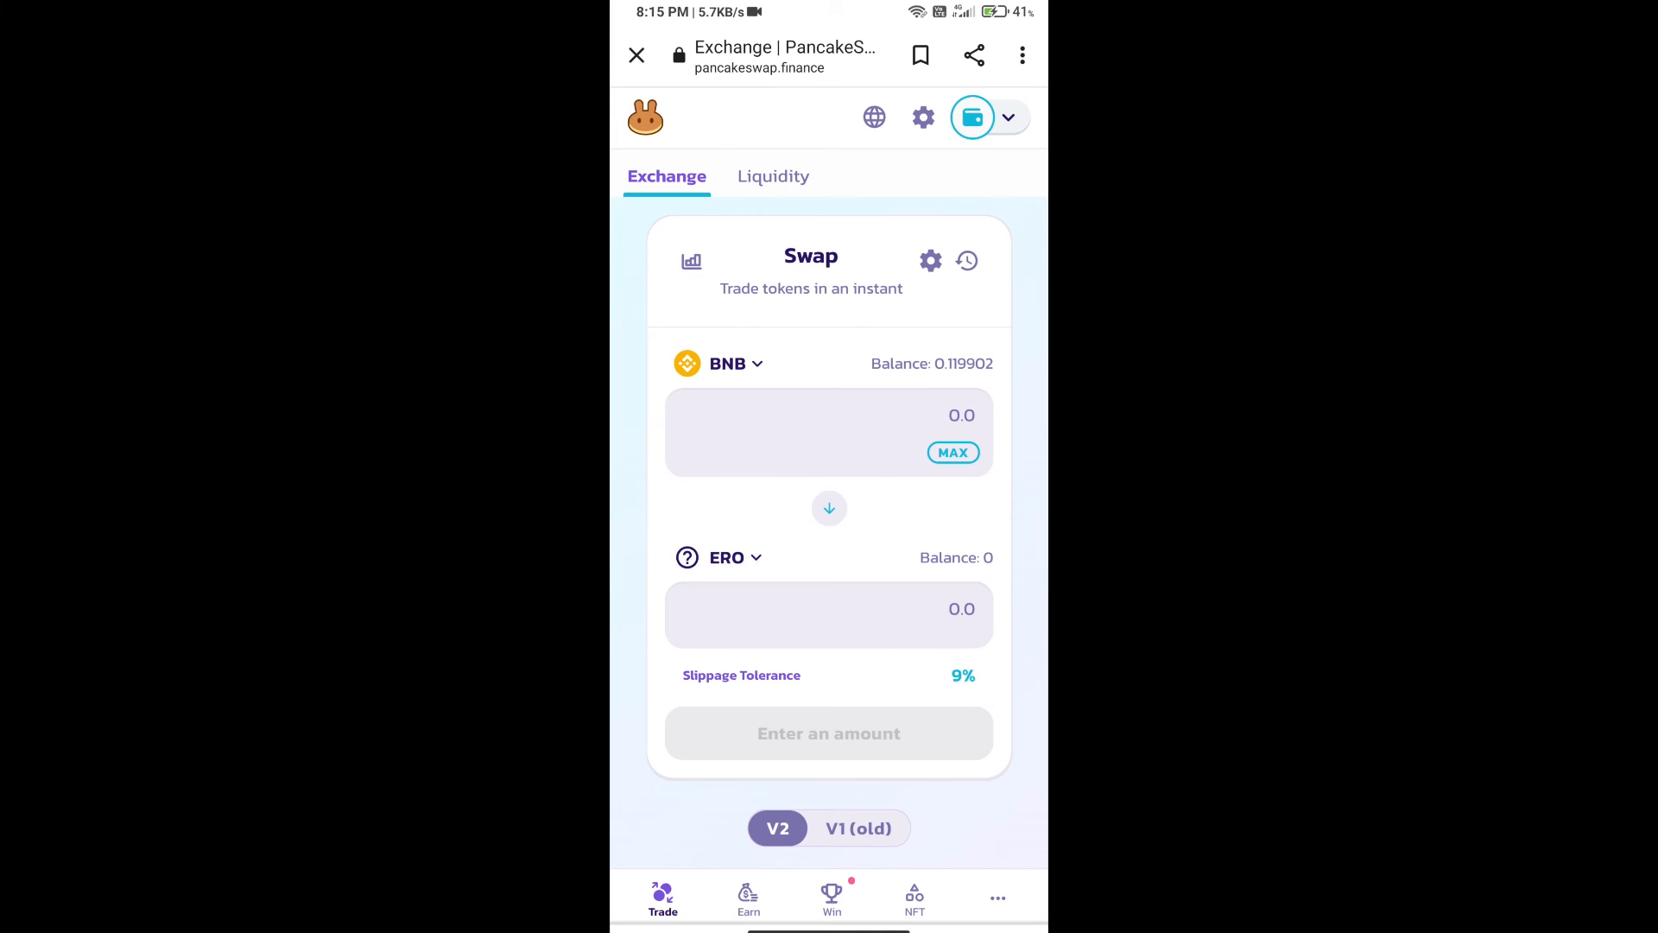
Swap BNB for 1000 ERO (about 0.0000457 BNB) and confirm, sending it to the wallet.
left_click(828, 430)
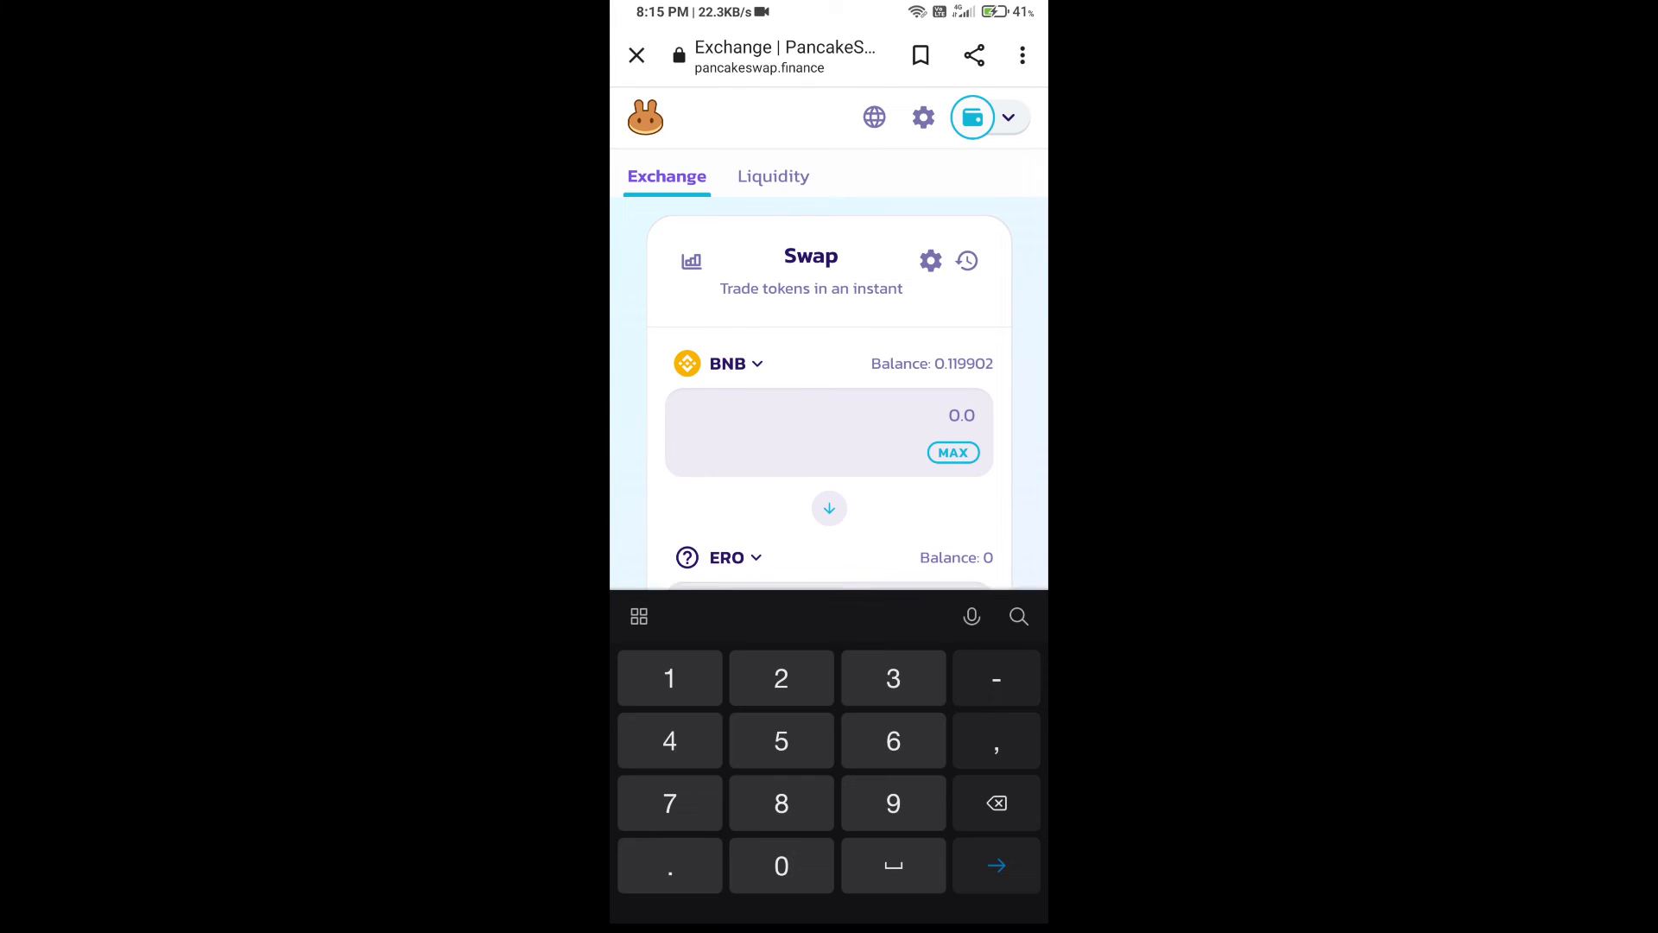
type("1000")
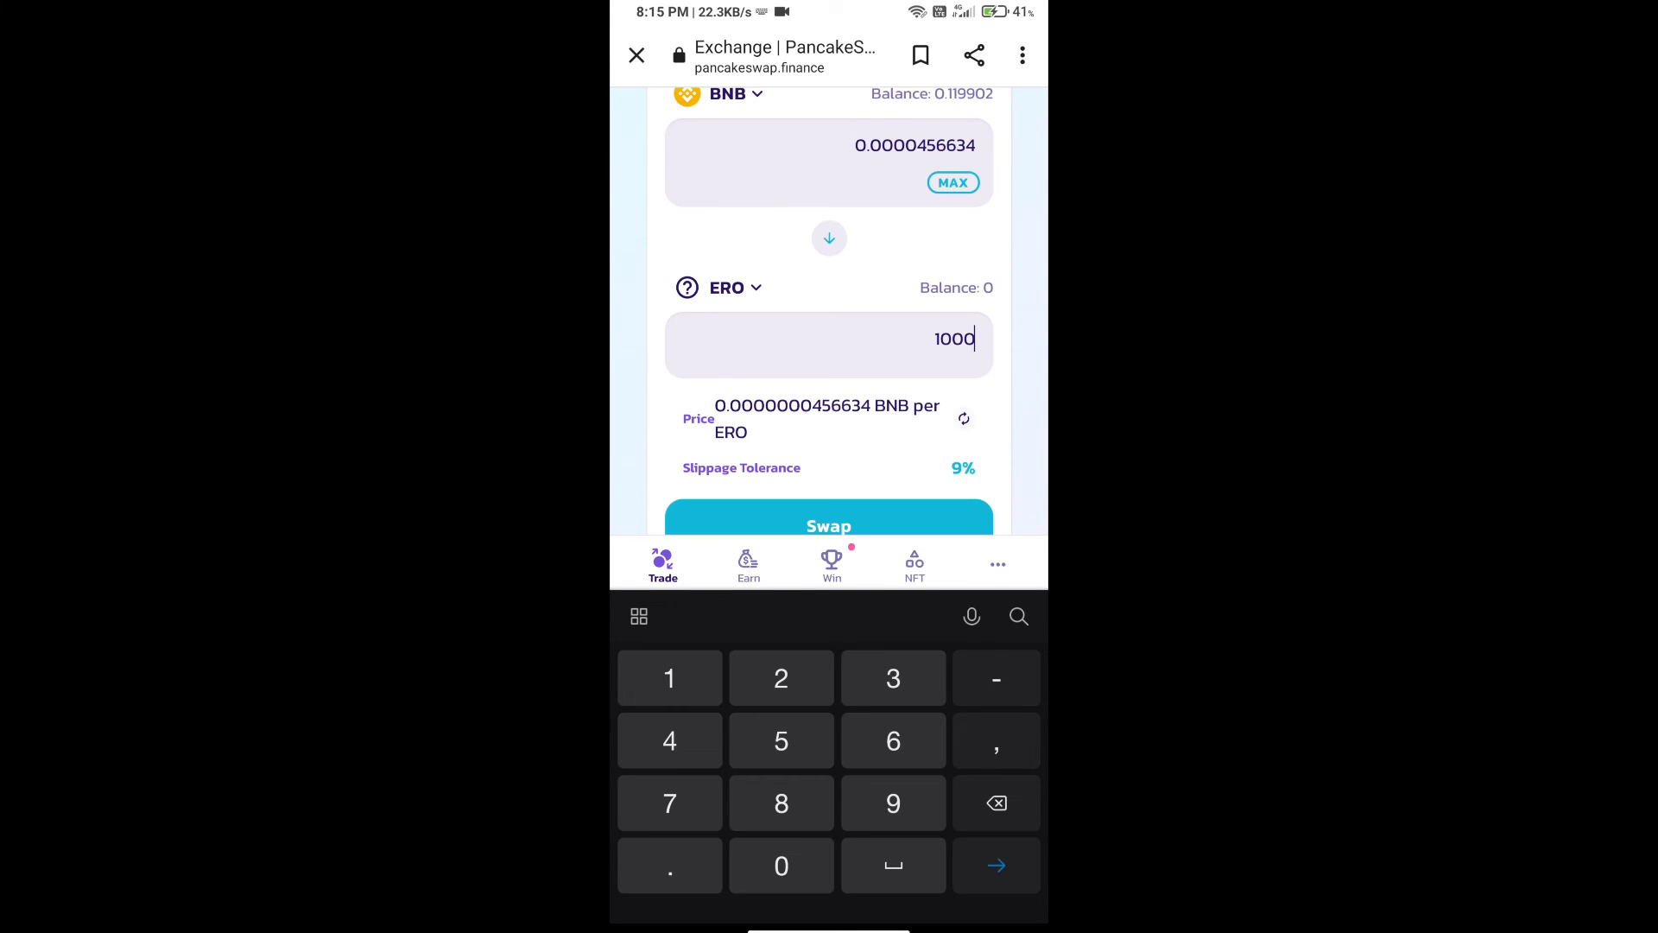
scroll("down", 3)
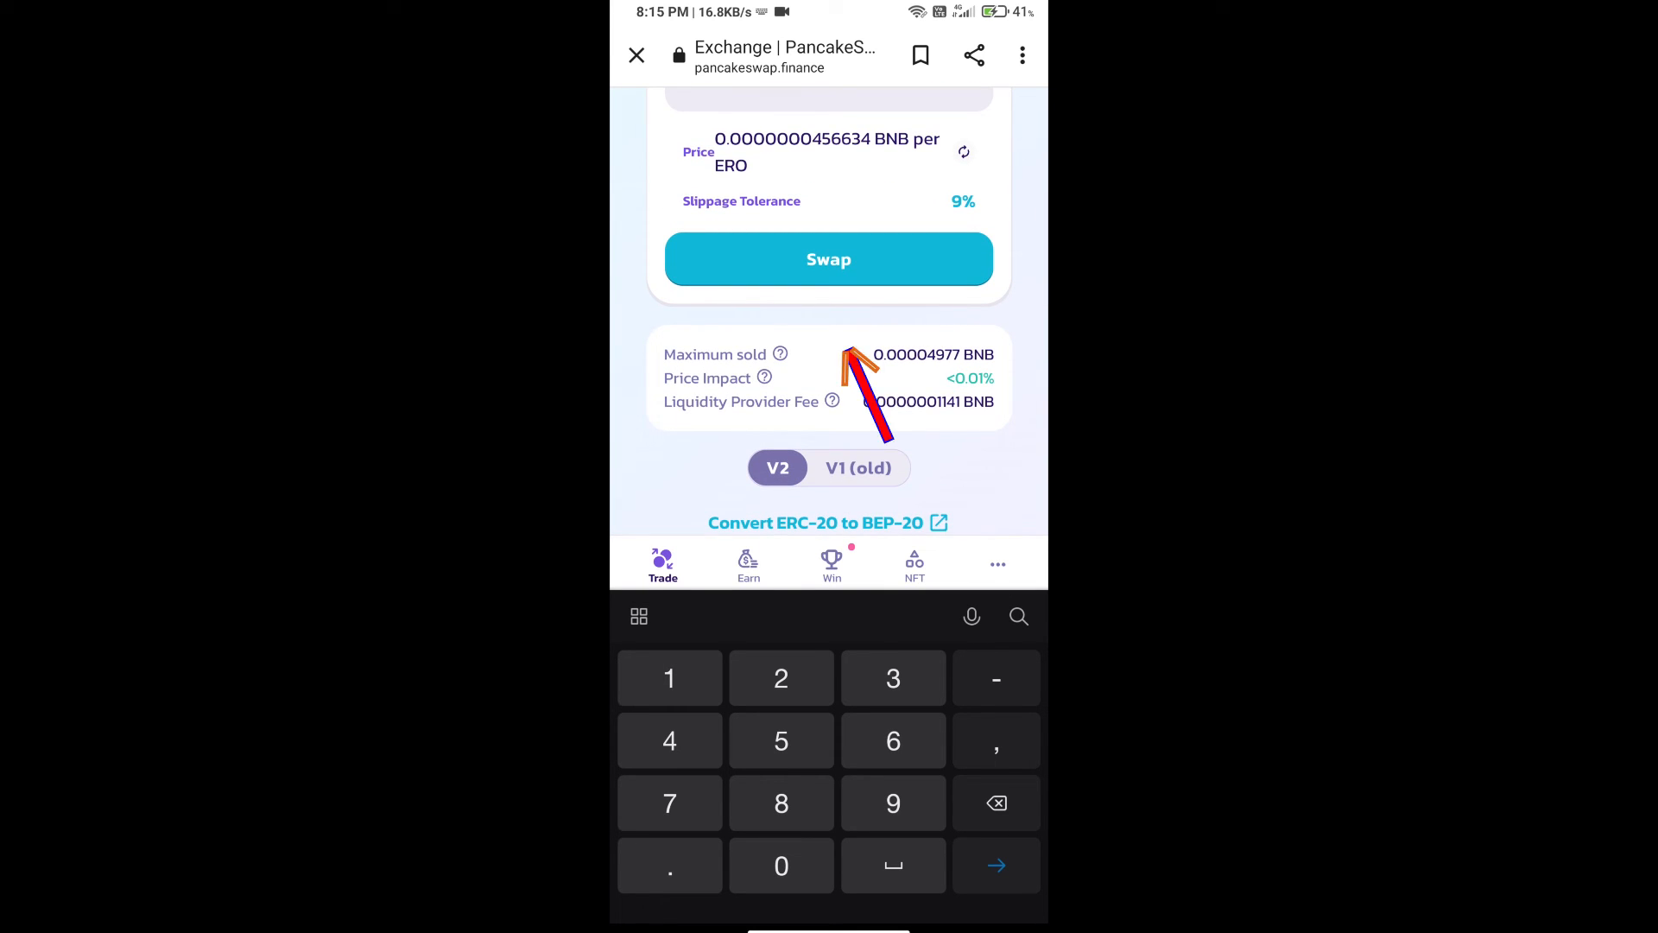
left_click(827, 257)
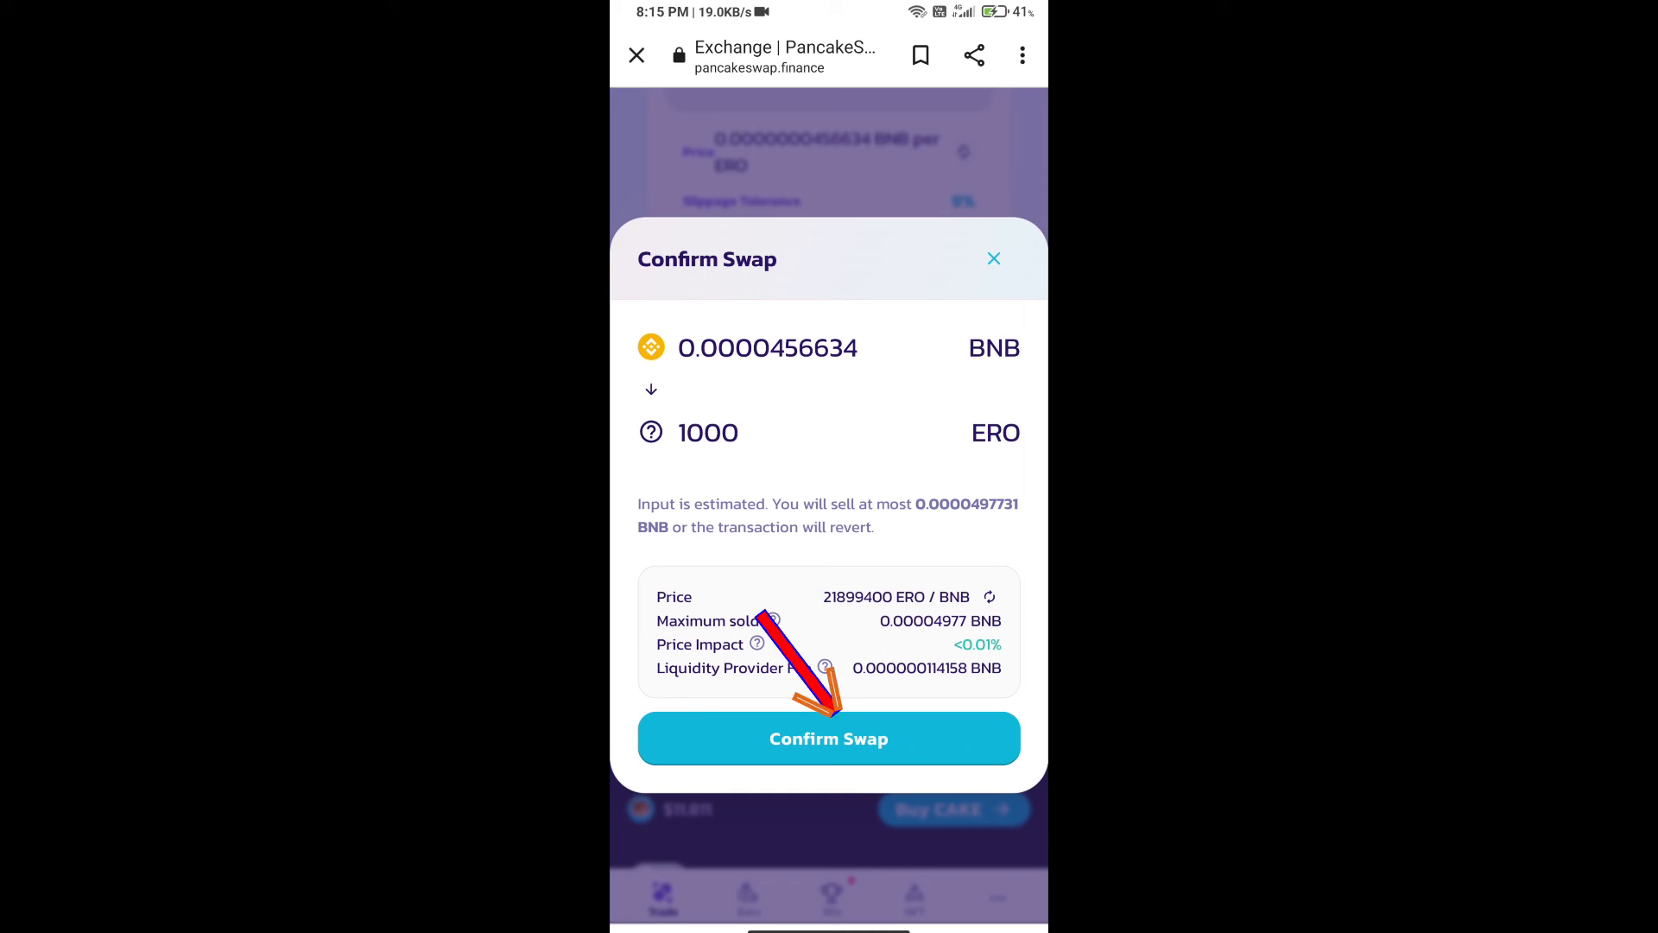
left_click(827, 738)
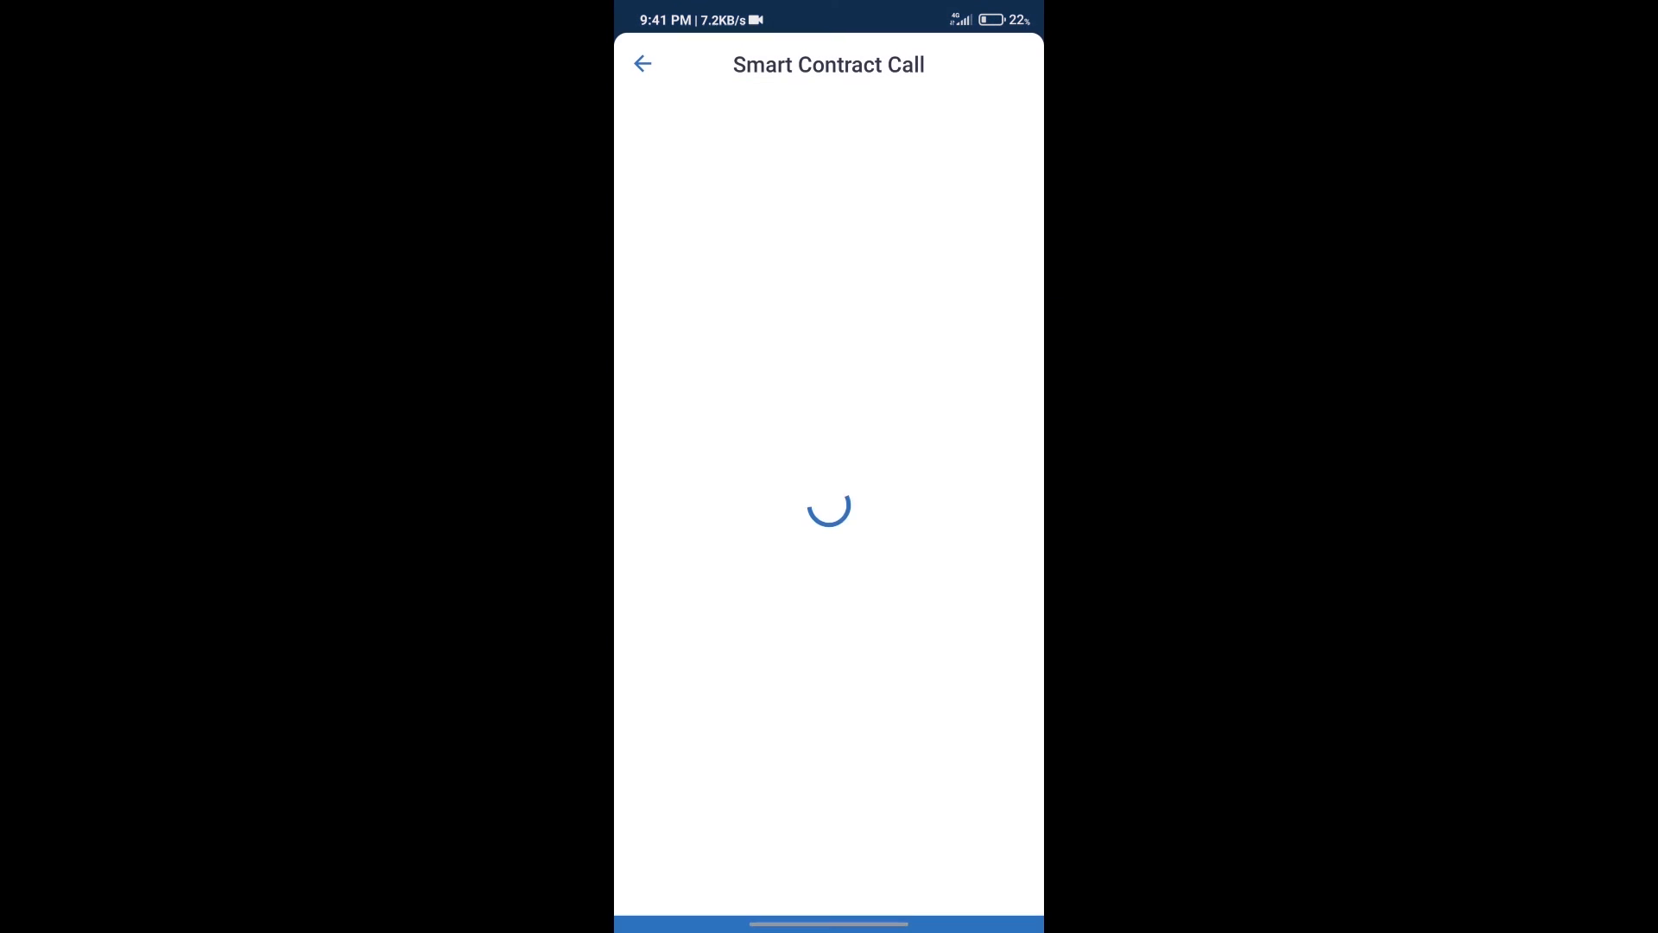